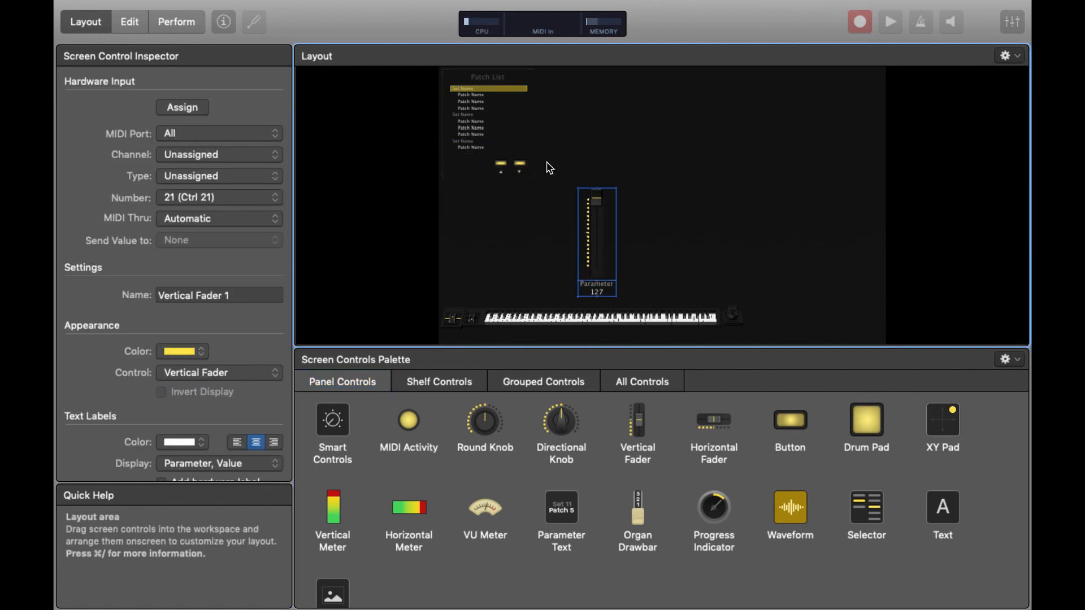
# - Give the patch list a cyan highlight
pyautogui.click(487, 118)
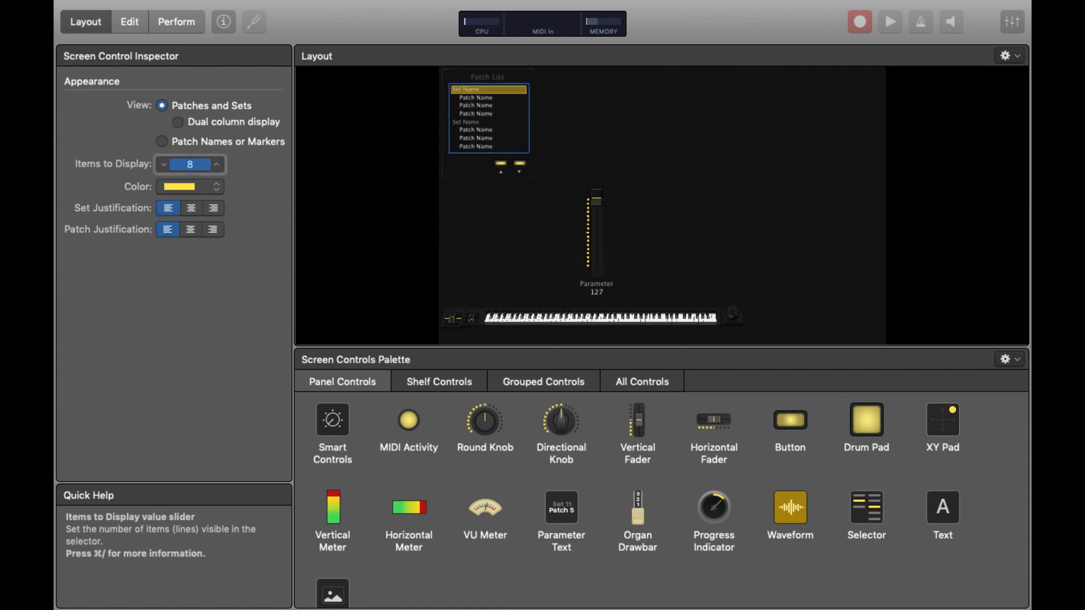
pyautogui.click(187, 186)
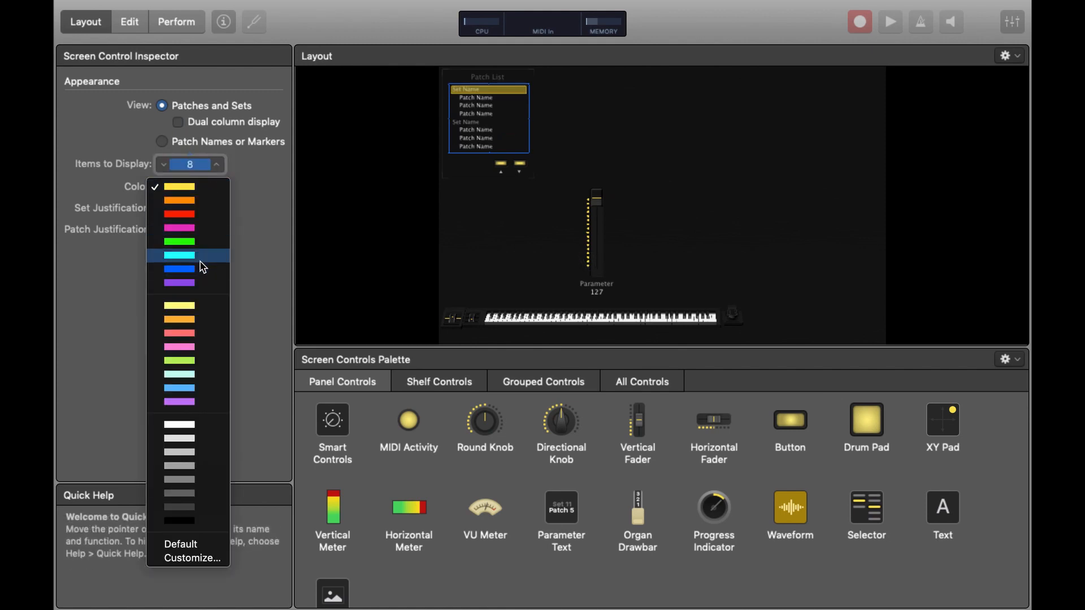
pyautogui.click(179, 255)
pyautogui.write('P')
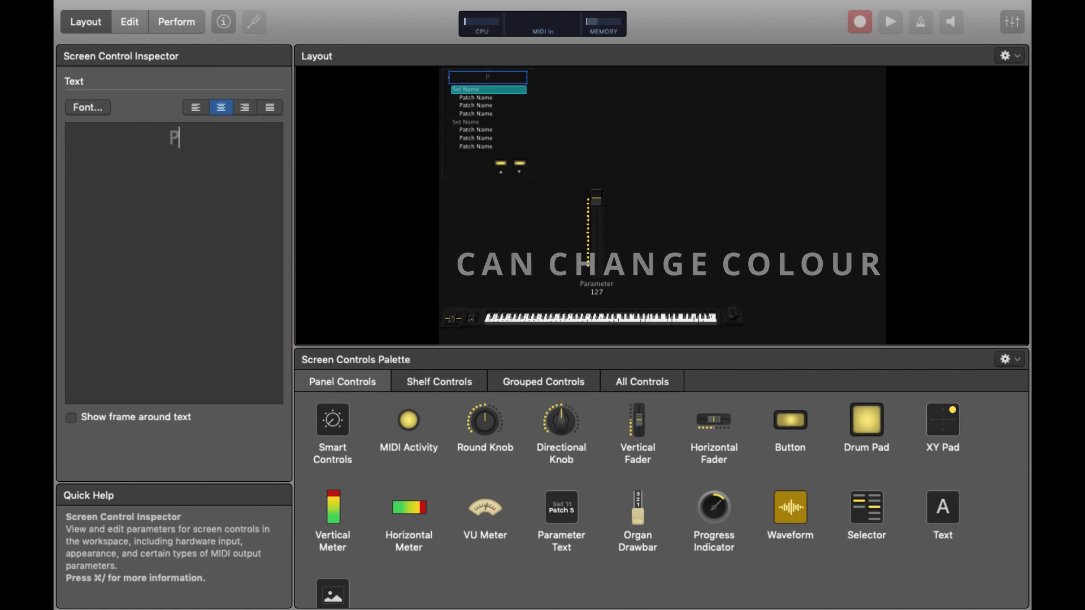
# - Title the patch list 'PATCHES' and reselect it
pyautogui.write('ATCHES')
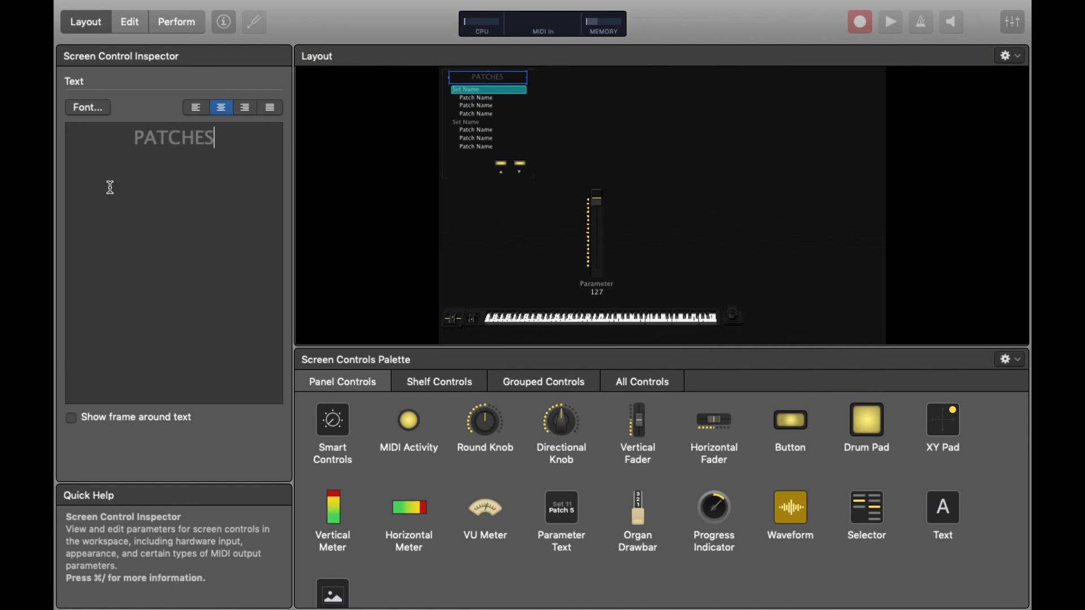
pyautogui.click(462, 166)
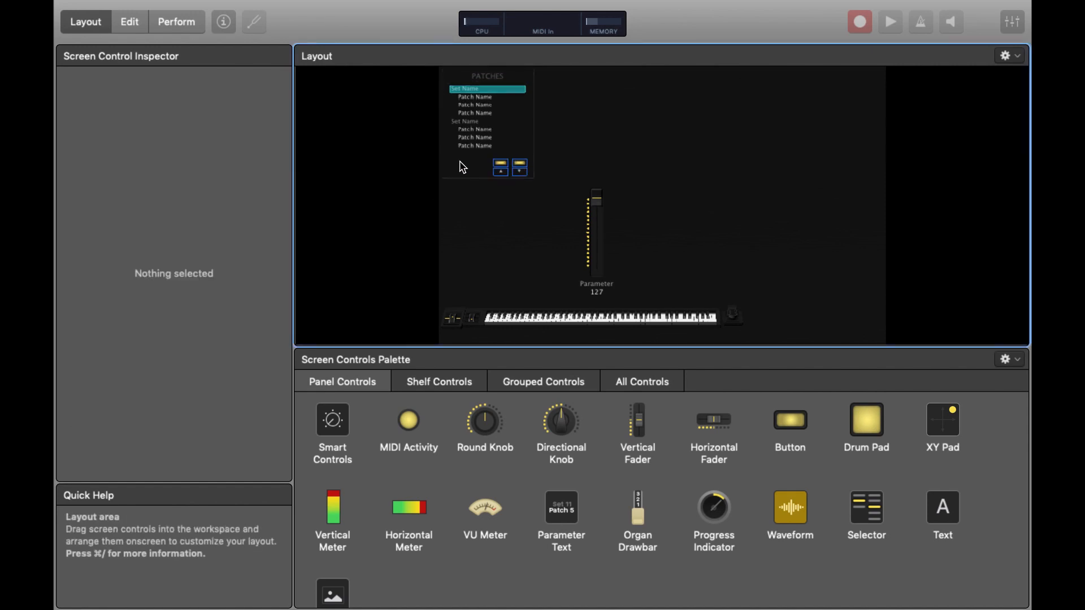
pyautogui.click(486, 101)
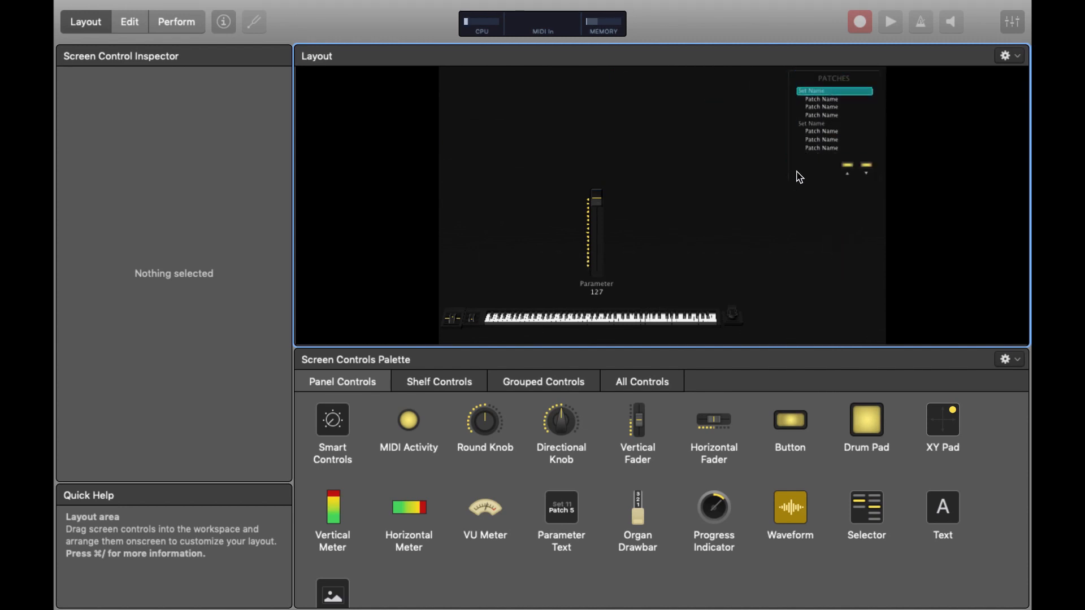
# - Move the PATCHES patch list group to the layout's top-right corner
pyautogui.click(834, 124)
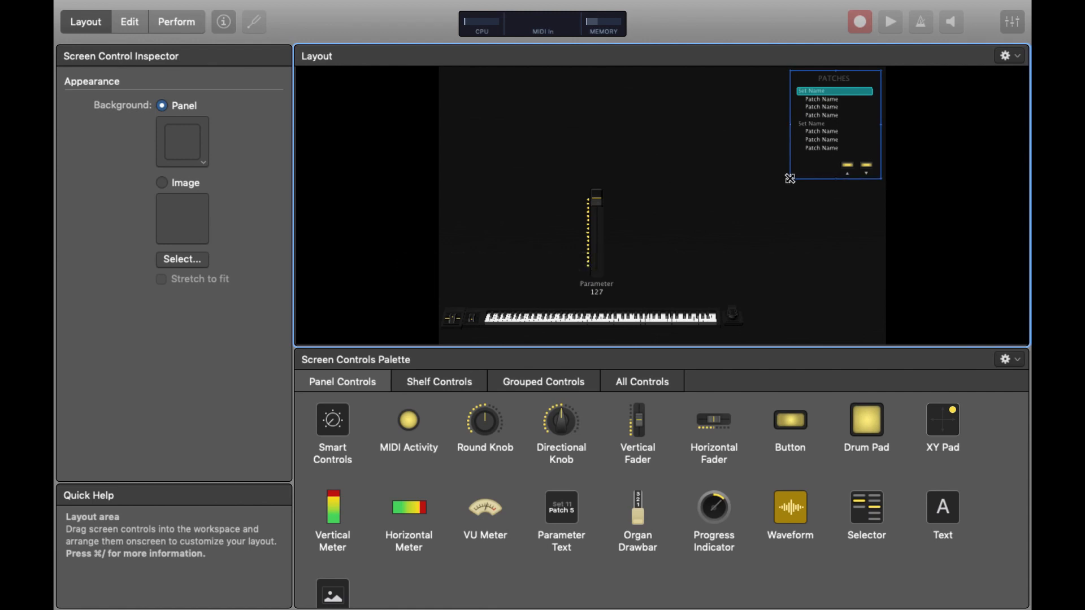
pyautogui.click(594, 242)
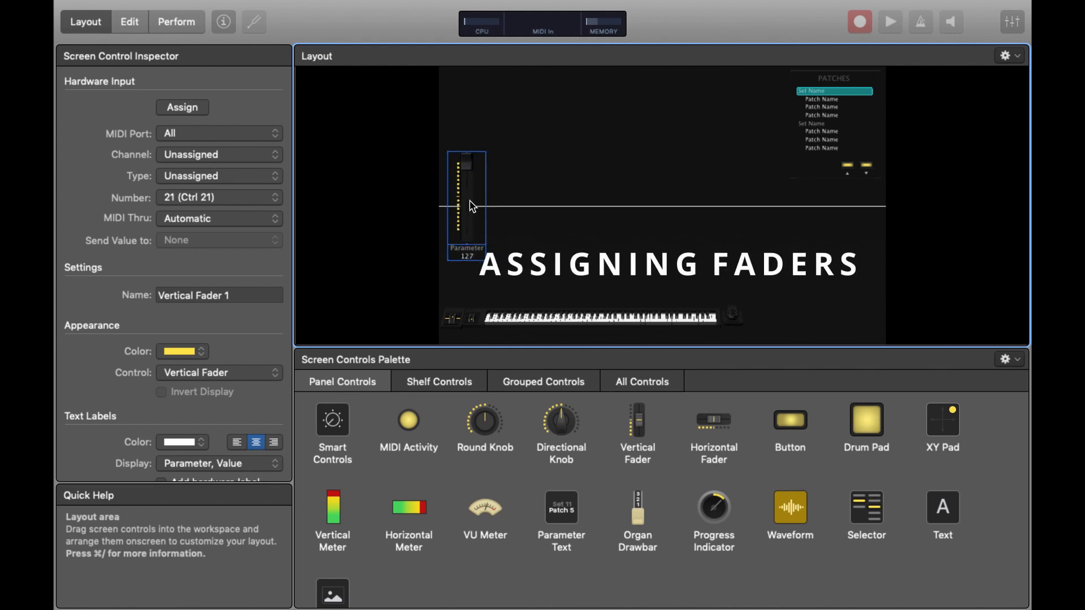
# - Map the vertical fader to nanoKONTROL slider Ctrl 24, channel 1, and colour it cyan
pyautogui.click(181, 107)
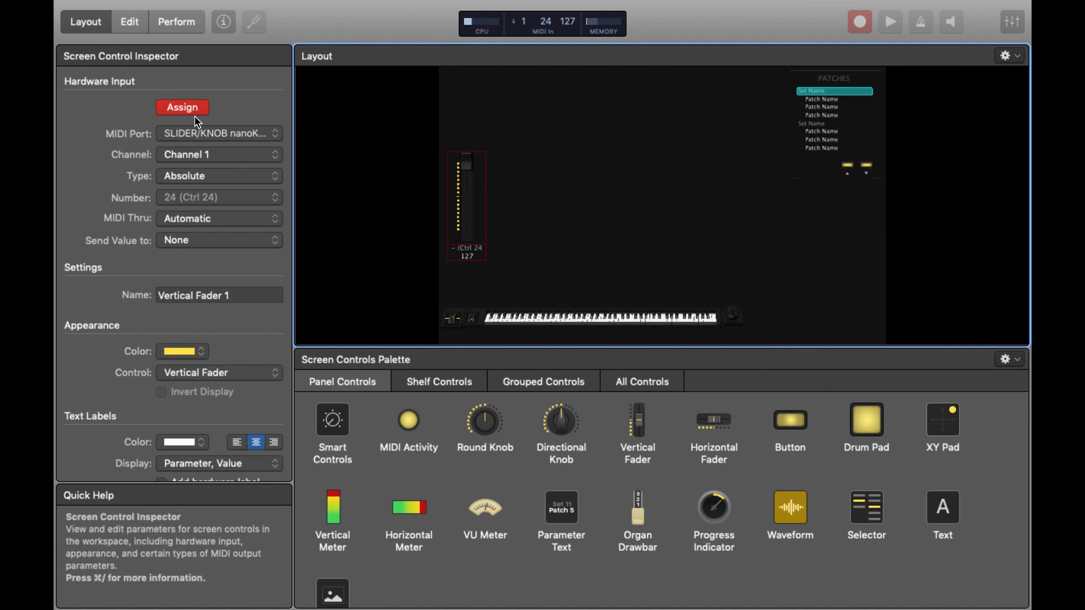
pyautogui.click(182, 107)
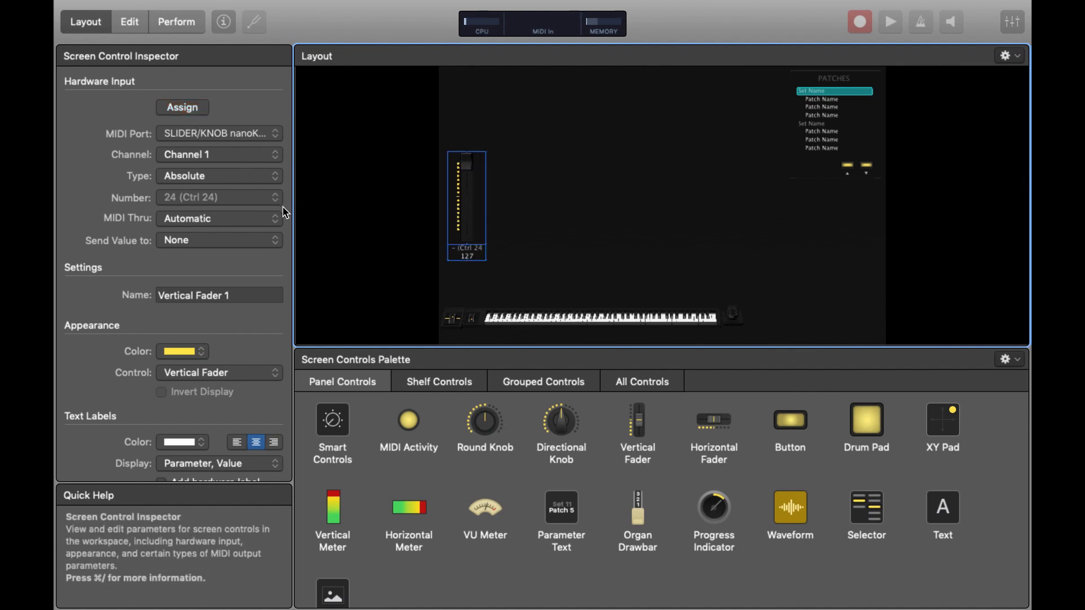
pyautogui.click(178, 351)
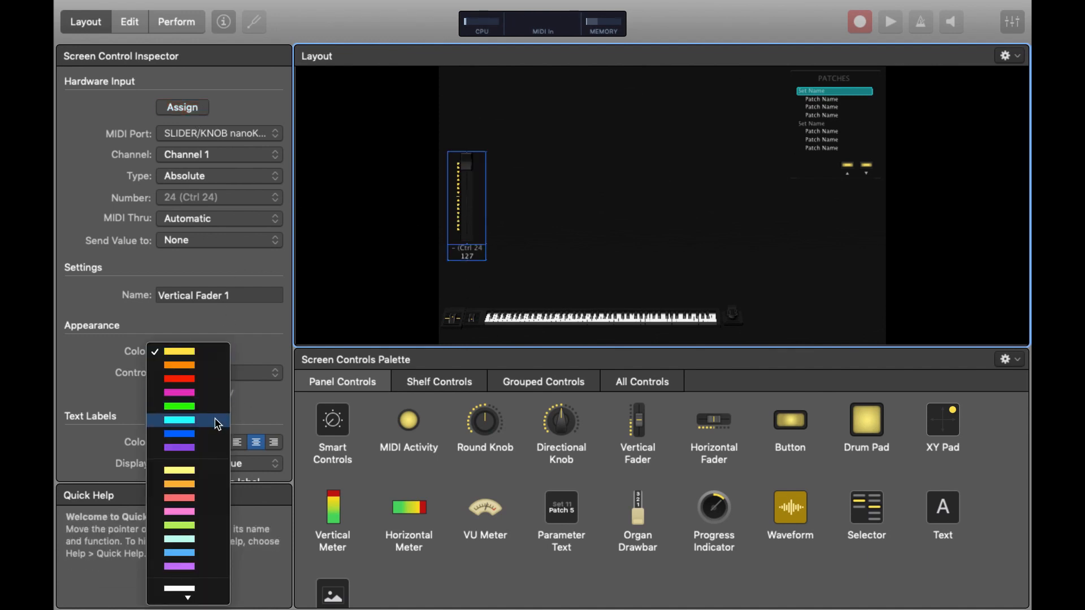
pyautogui.click(179, 422)
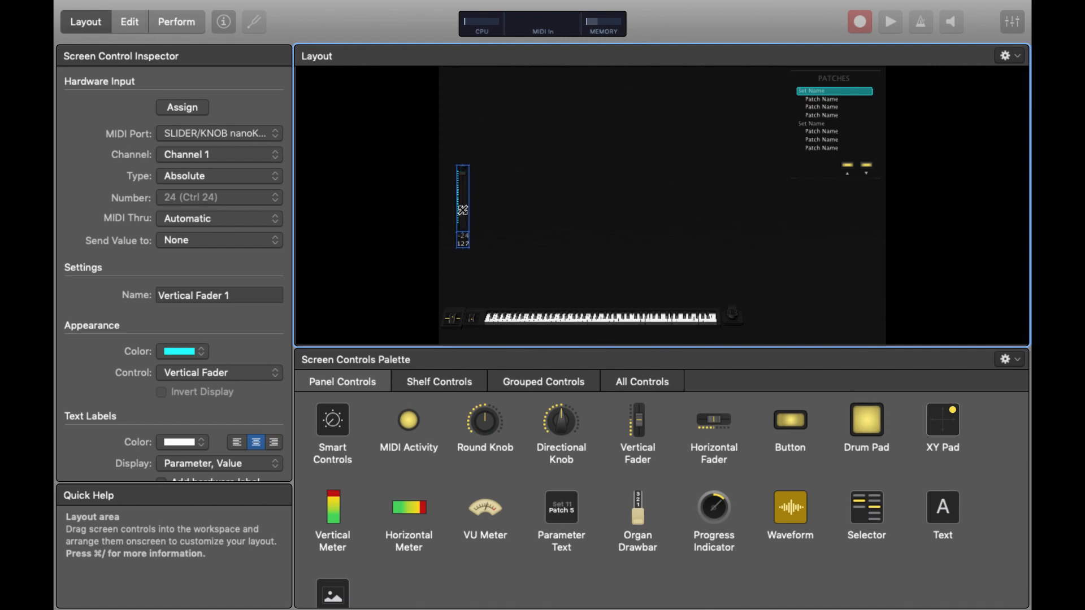
pyautogui.moveTo(600, 493)
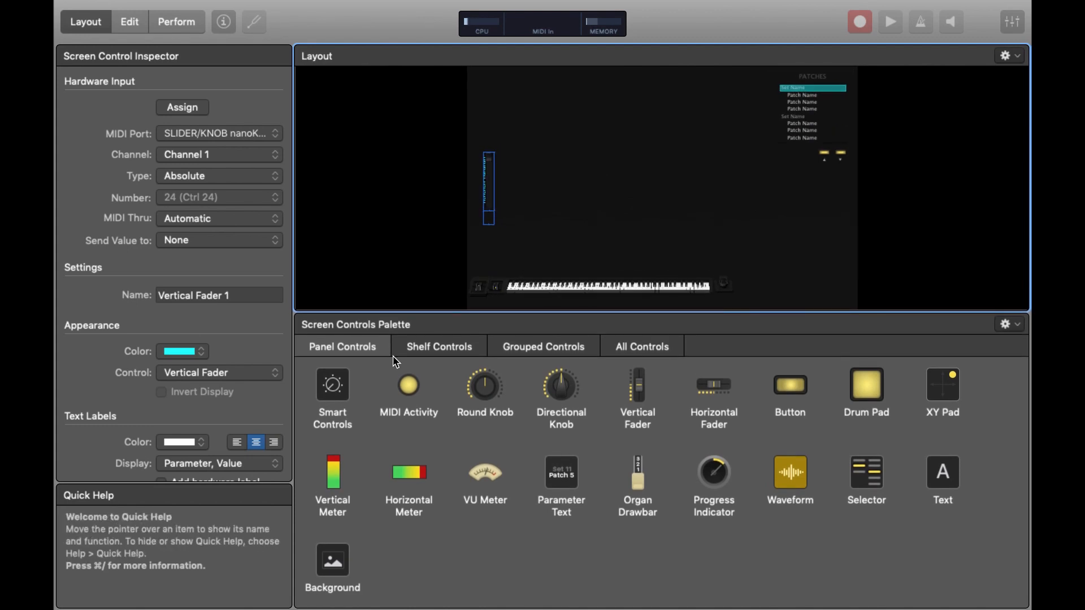
# - Add a Background panel from All Controls to the layout
pyautogui.click(640, 346)
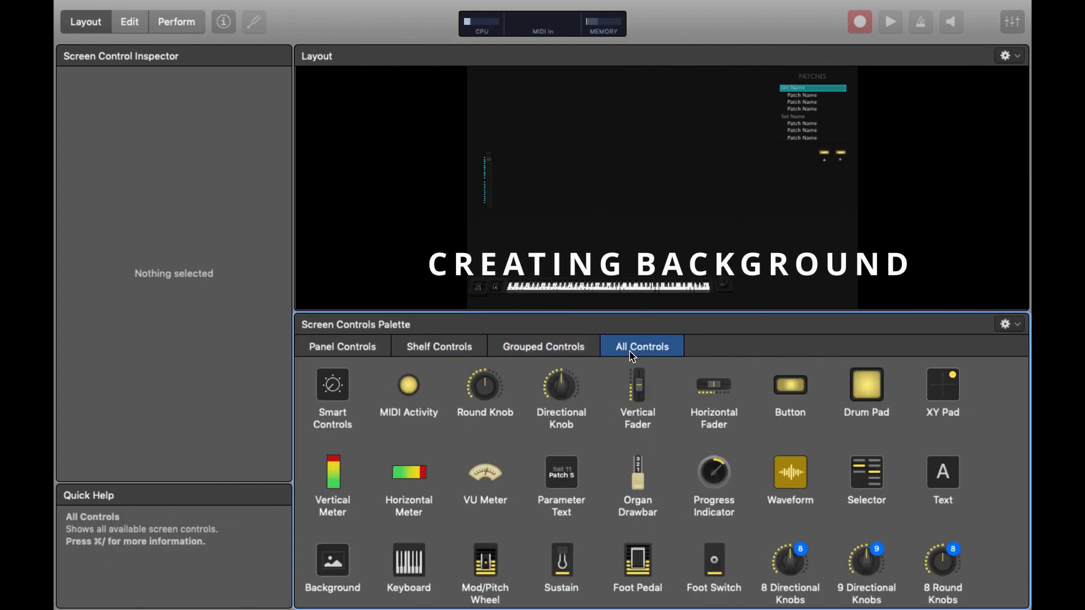
pyautogui.moveTo(359, 553)
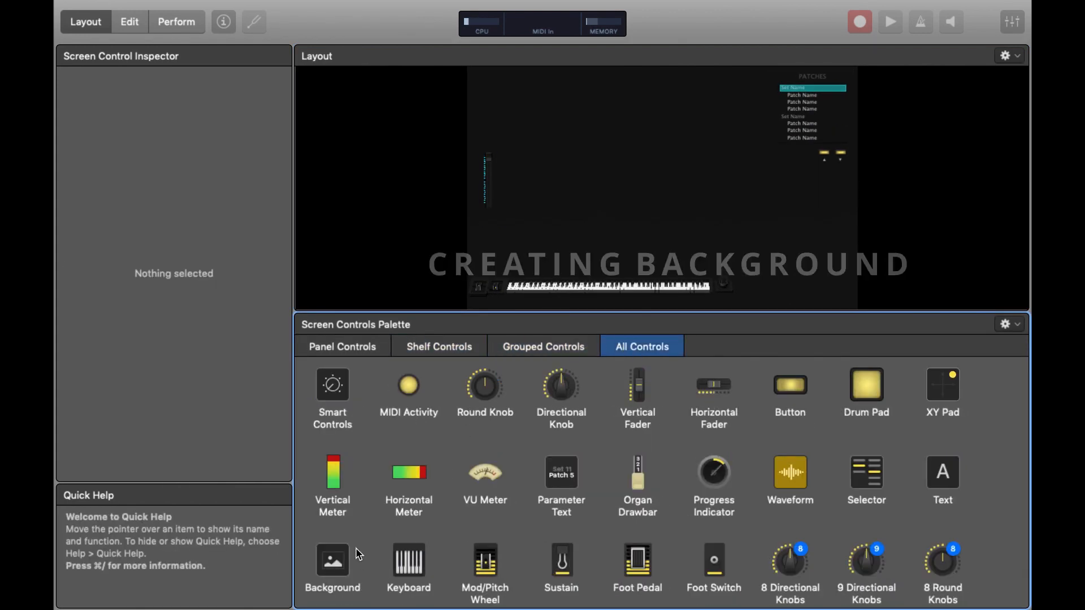
pyautogui.click(332, 385)
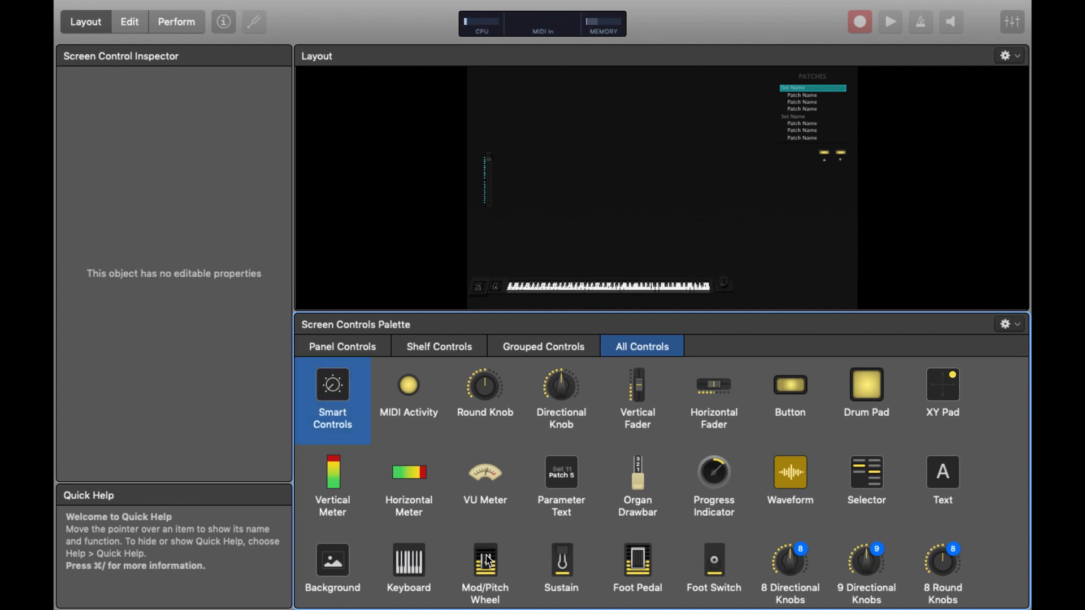
pyautogui.click(332, 560)
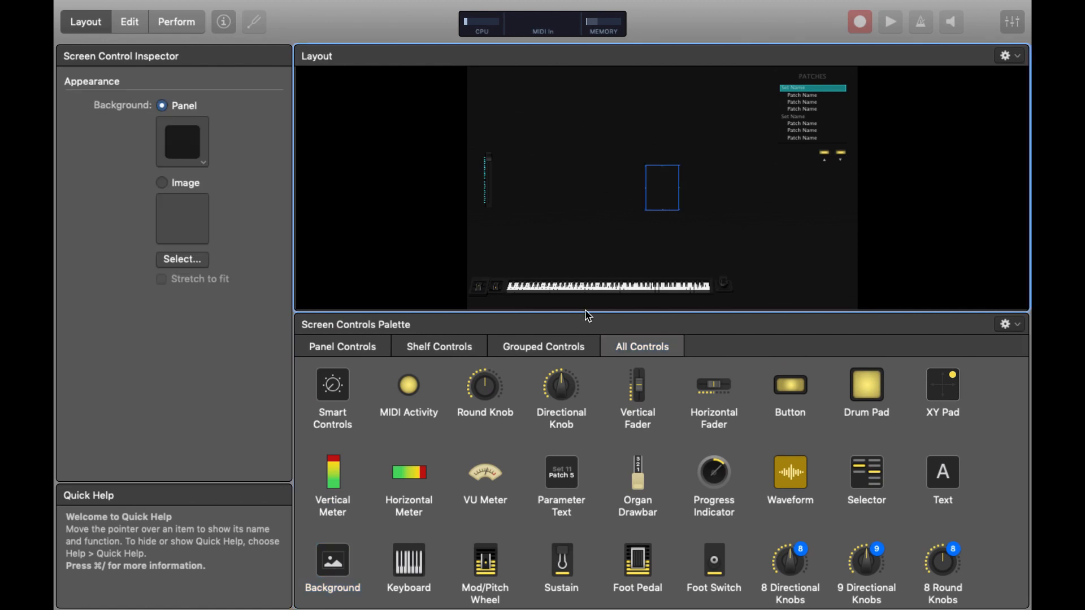
pyautogui.moveTo(713, 311)
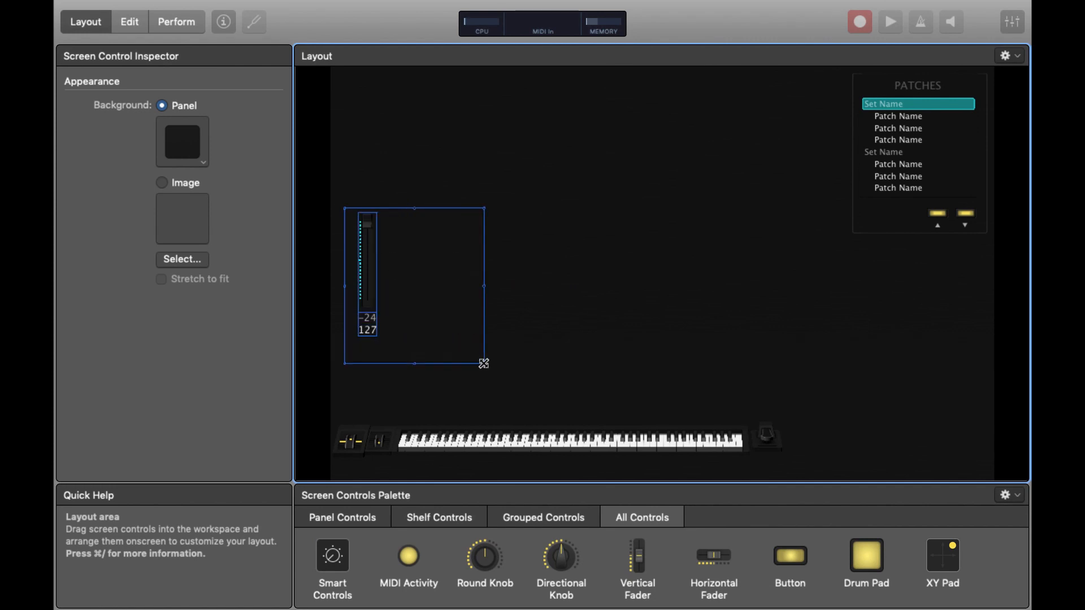
# - Resize the panel around the cyan fader and add a second matching fader inside
pyautogui.click(432, 241)
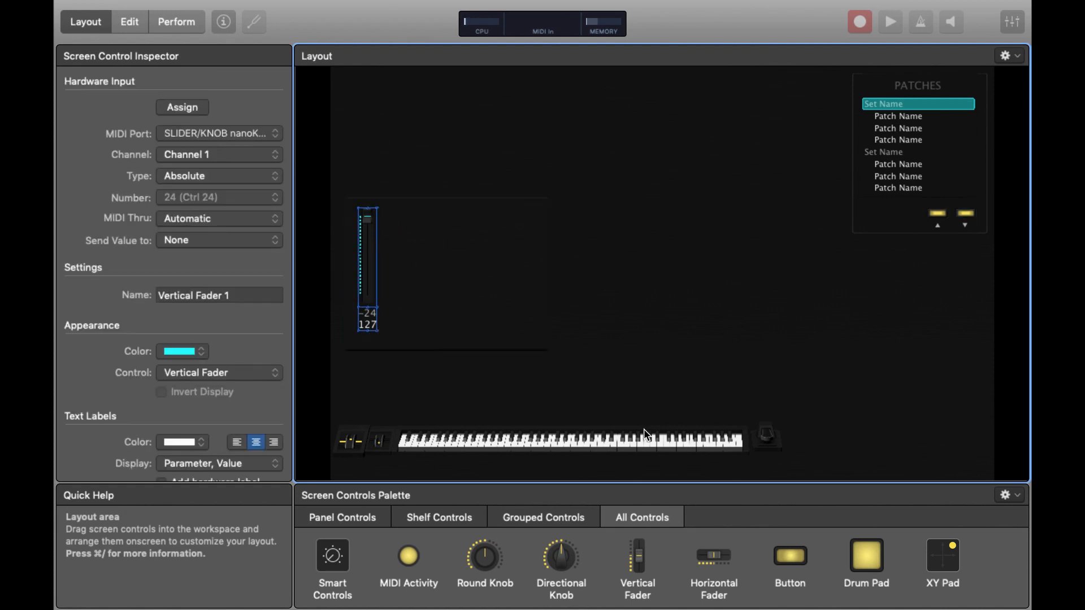
pyautogui.click(550, 351)
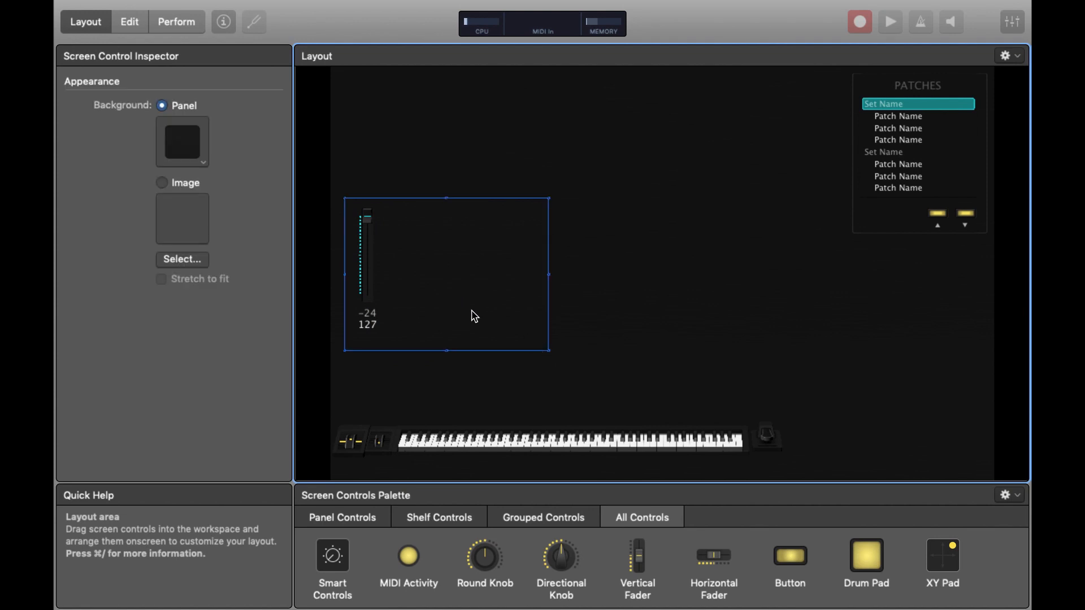
pyautogui.click(367, 256)
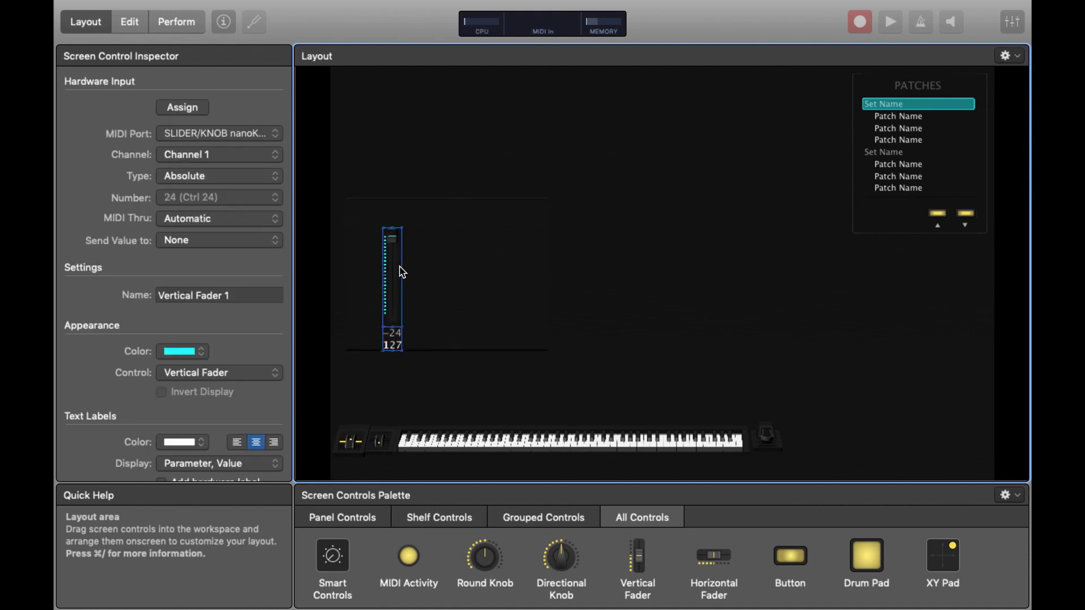
pyautogui.moveTo(426, 226)
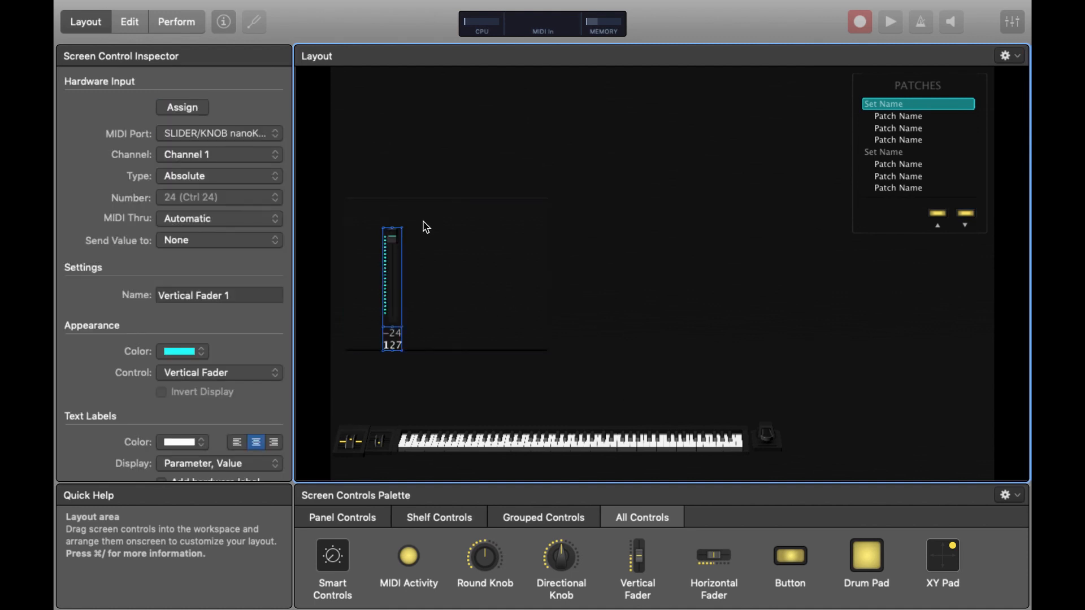
pyautogui.click(477, 277)
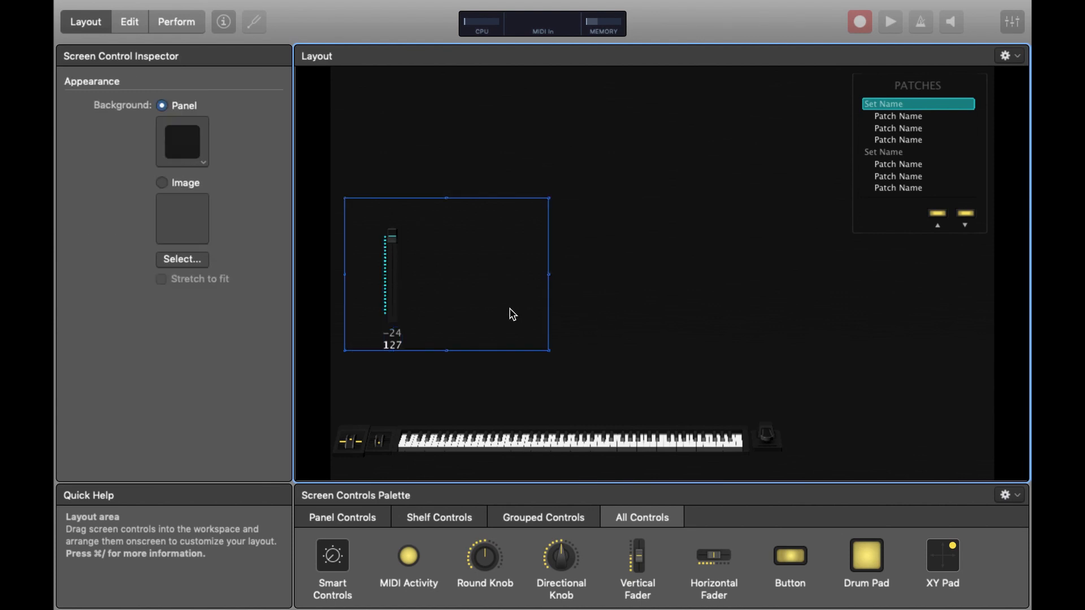
pyautogui.moveTo(443, 268)
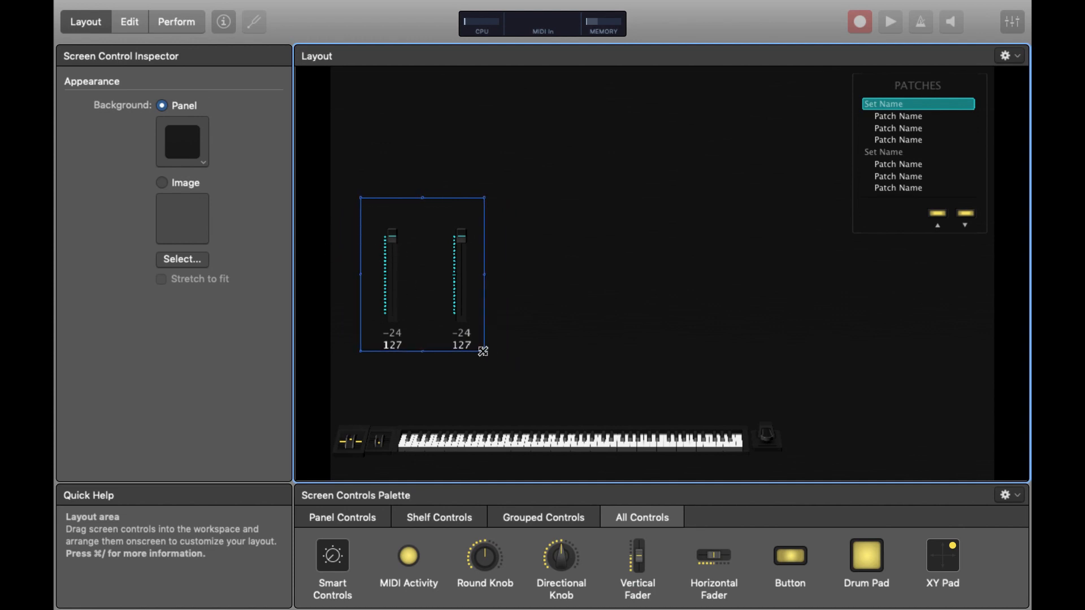
pyautogui.click(363, 282)
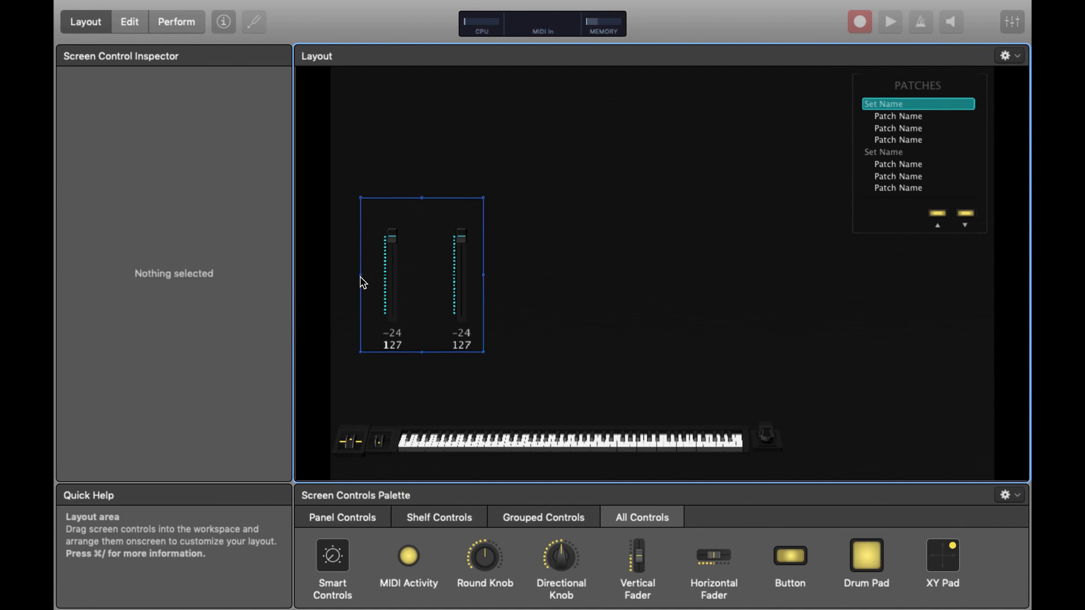
# - Drag the two-fader panel group down to just above the keyboard
pyautogui.click(420, 277)
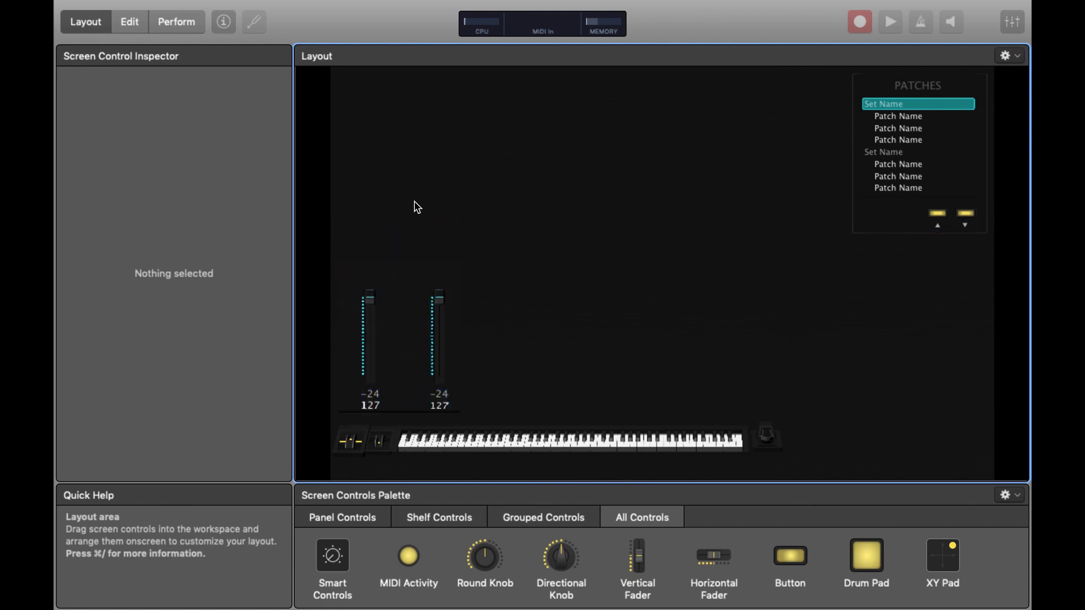
pyautogui.moveTo(493, 560)
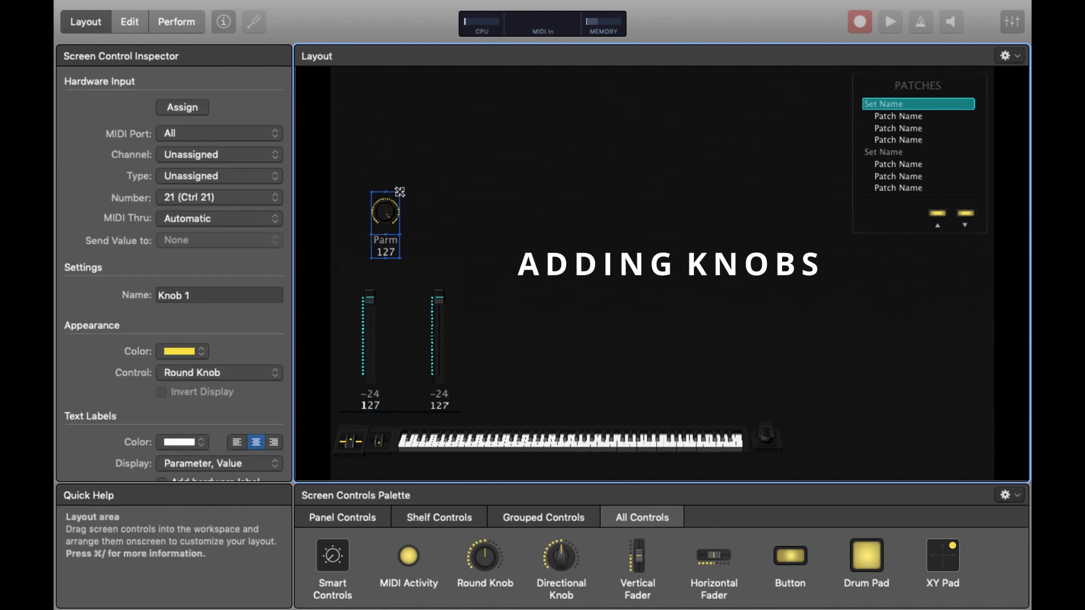
# - Place a cyan knob above the first fader, mapped to nanoKONTROL2 Knob 1 on channel 1
pyautogui.moveTo(385, 215); pyautogui.dragTo(370, 273)
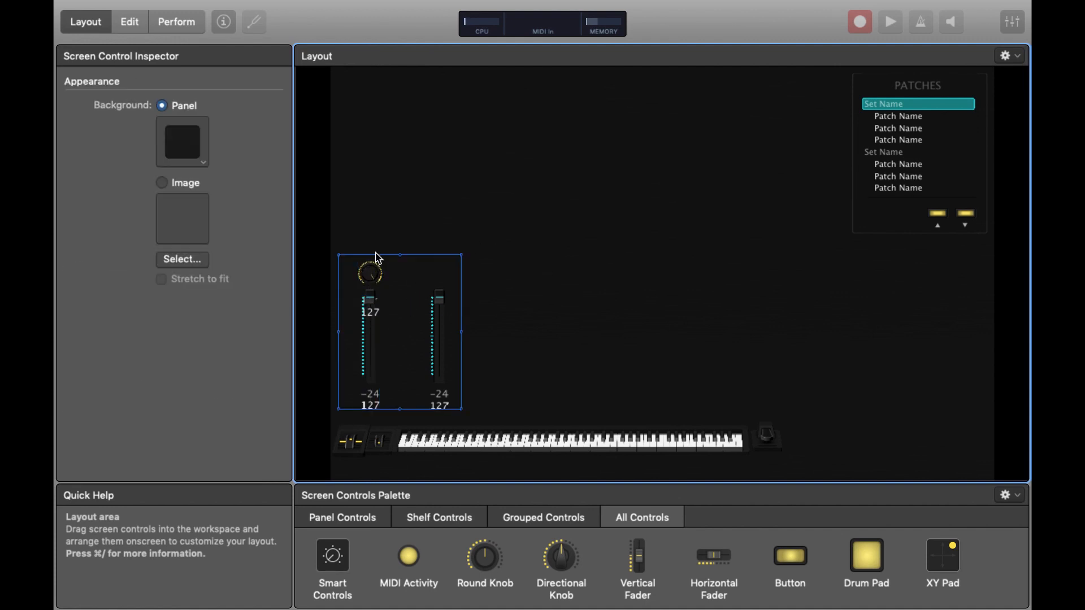
pyautogui.click(388, 230)
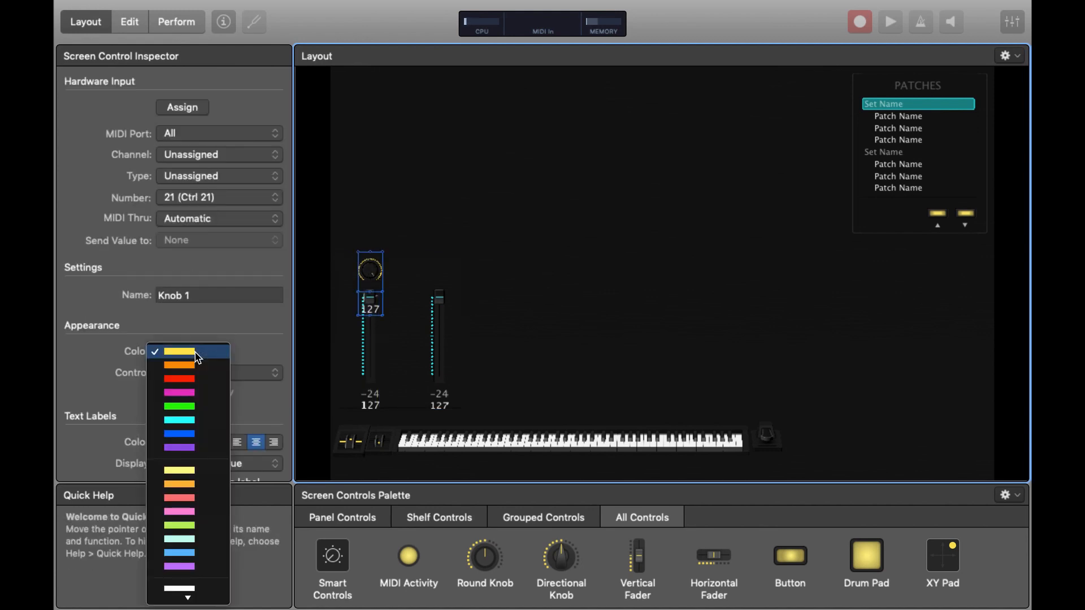
pyautogui.click(178, 420)
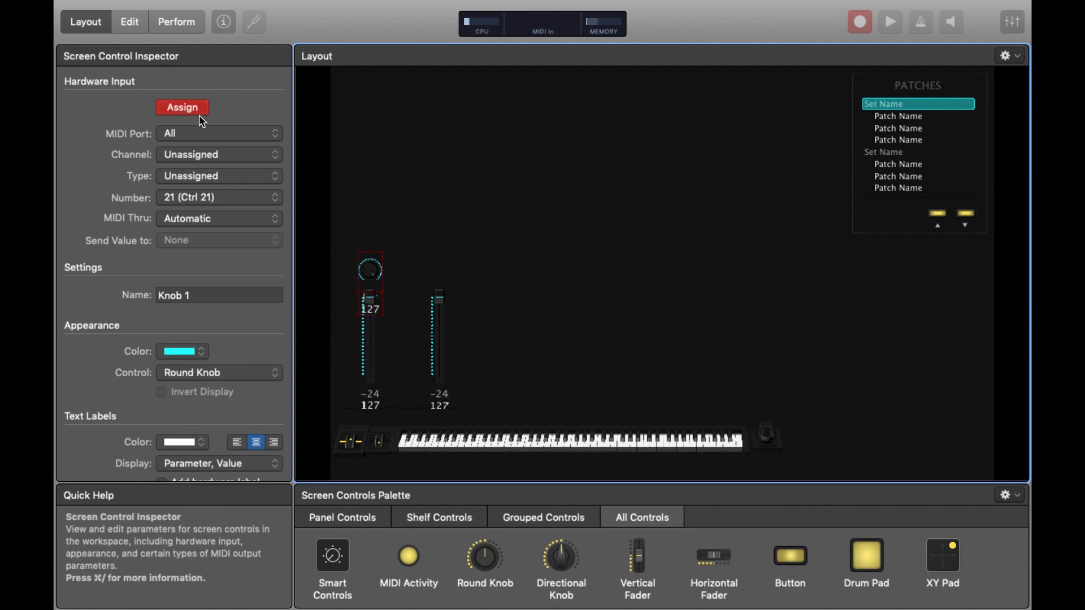
pyautogui.click(182, 107)
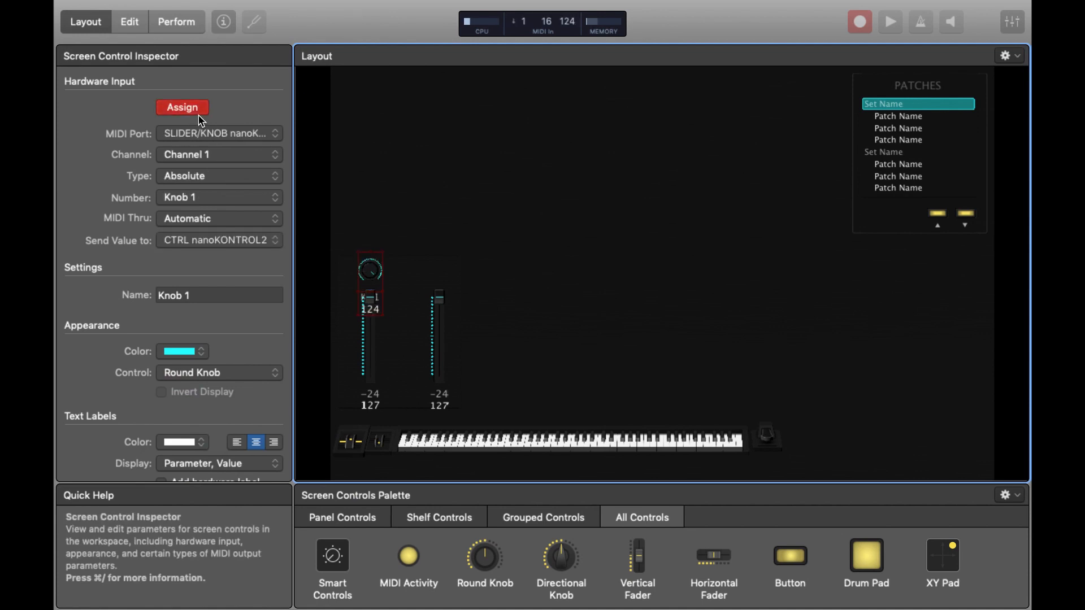
pyautogui.click(182, 107)
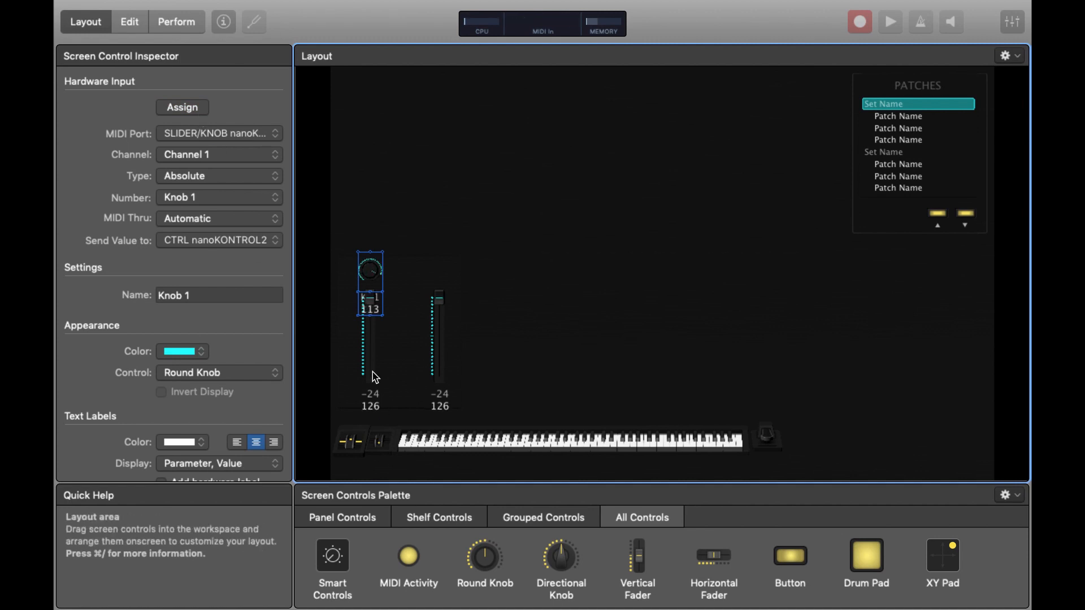
# - Check Vertical Fader 1's assignment, then place a copied knob above the second fader
pyautogui.click(181, 107)
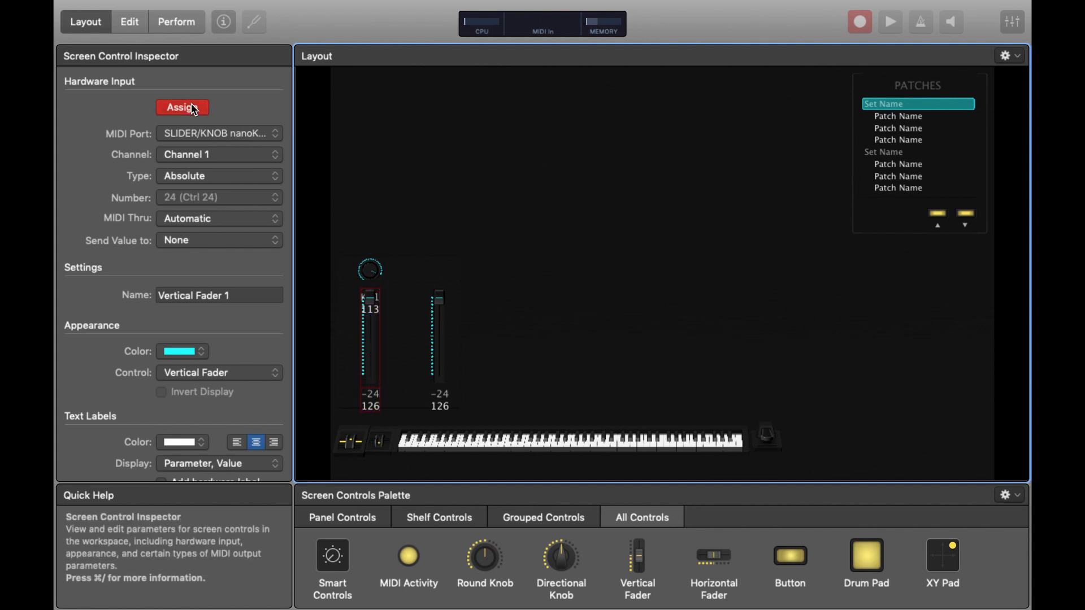
pyautogui.click(182, 108)
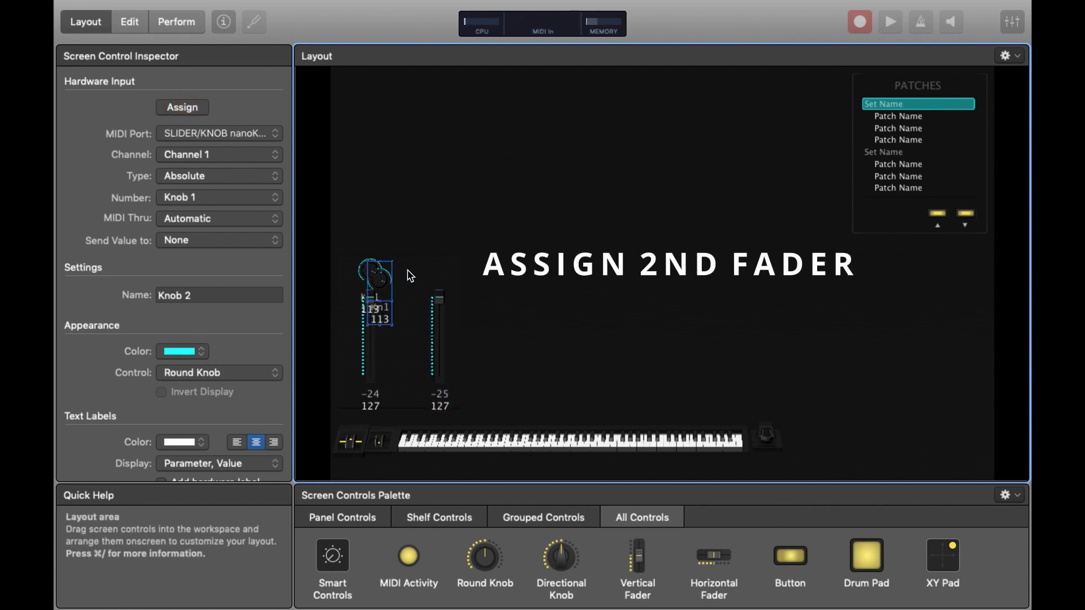
pyautogui.click(440, 273)
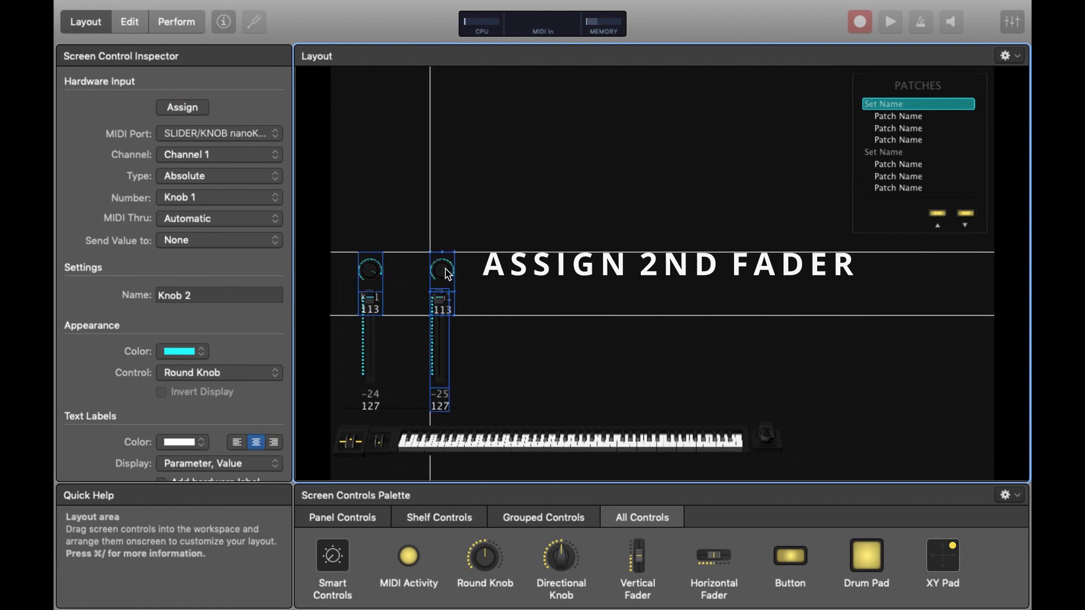
pyautogui.click(440, 270)
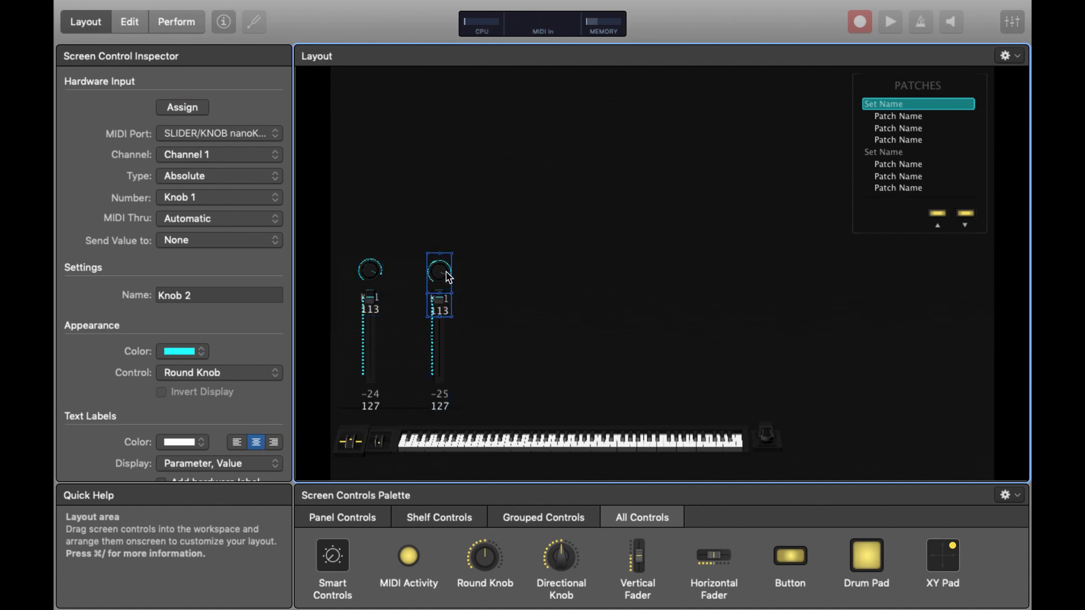
pyautogui.click(464, 214)
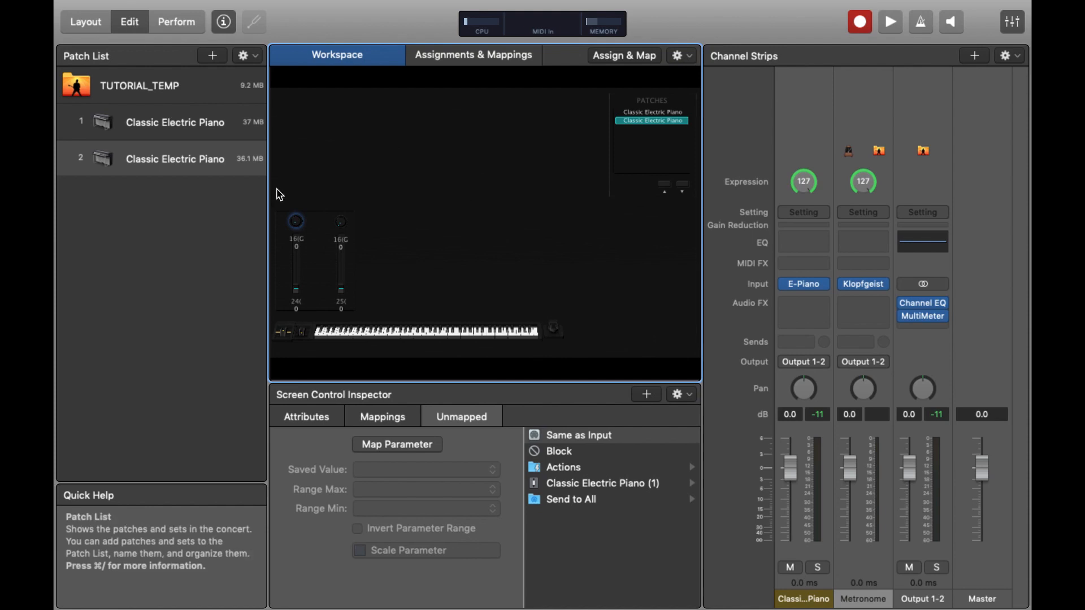
pyautogui.moveTo(420, 382)
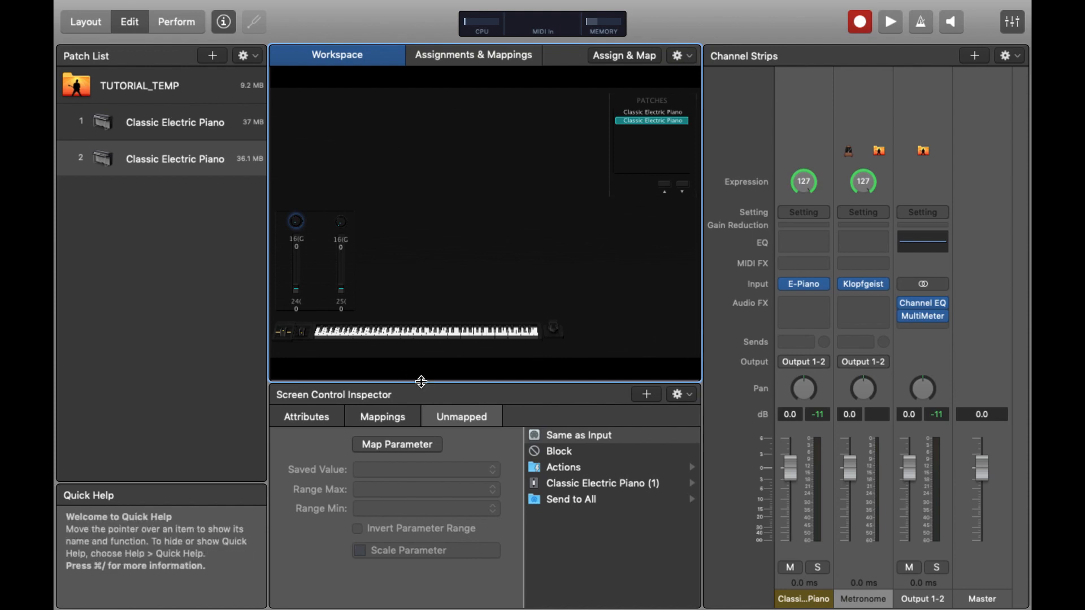
pyautogui.moveTo(792, 209)
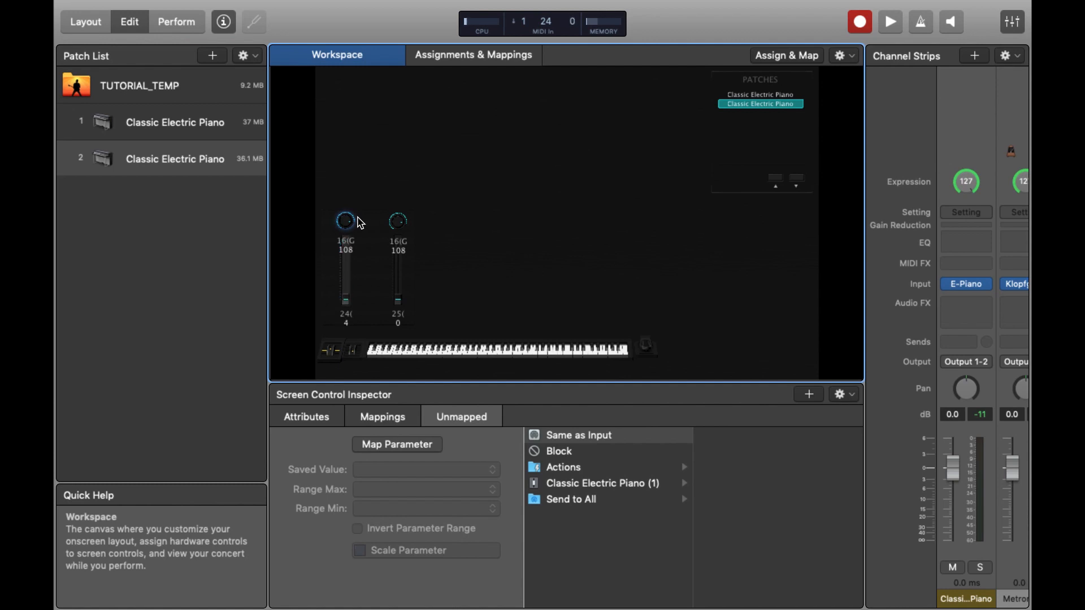
# - Switch to Edit mode, showing the two Classic Electric Piano patches, and select the first knob
pyautogui.click(85, 21)
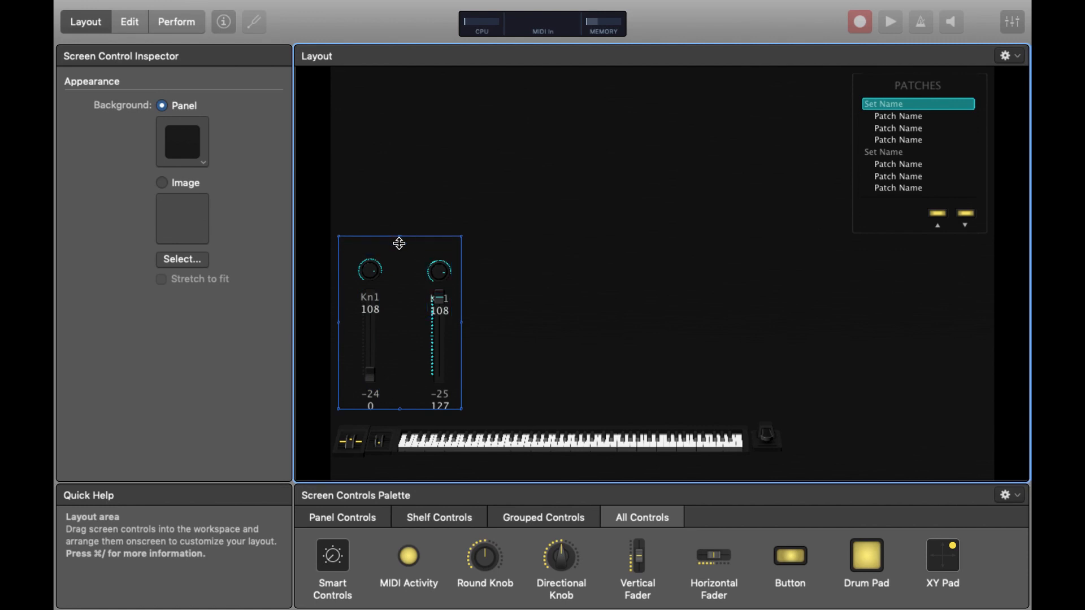
# - Enlarge the knob-and-fader group, raise both knobs and lengthen the faders
pyautogui.click(370, 270)
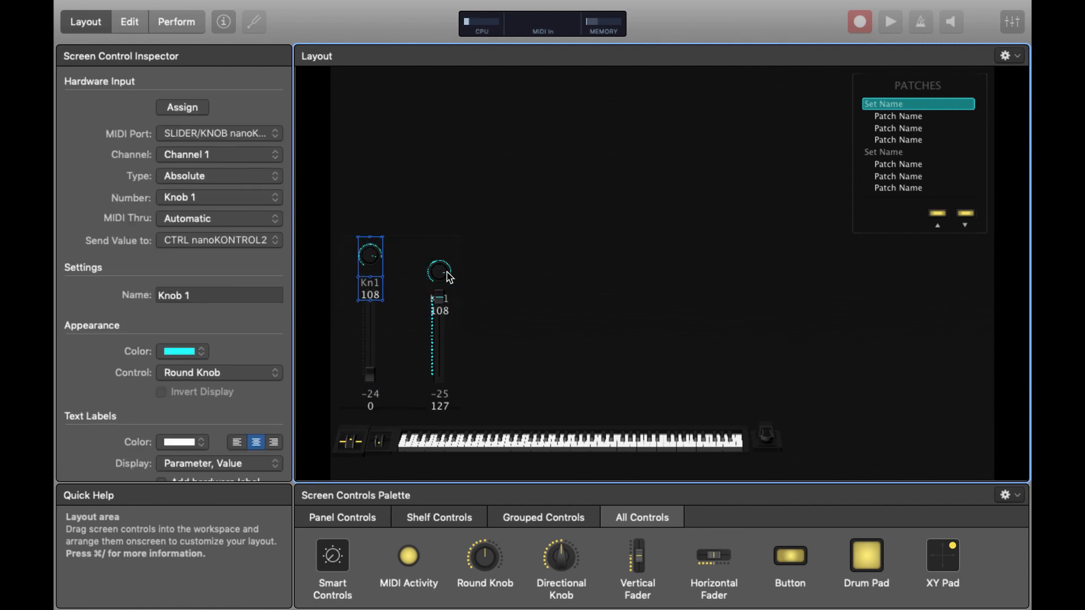
pyautogui.click(440, 270)
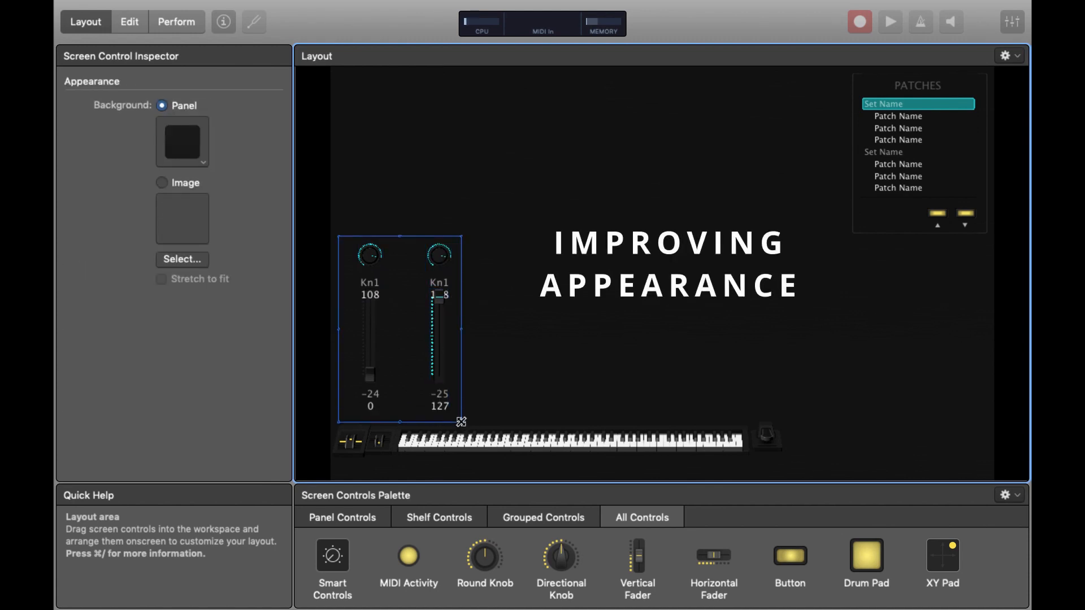
pyautogui.click(438, 339)
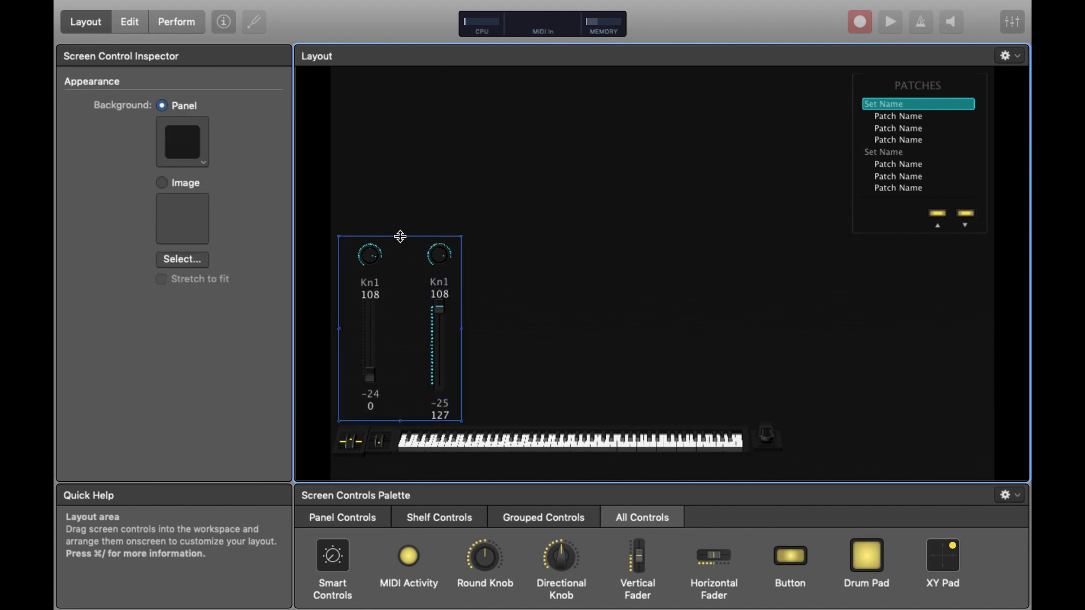
pyautogui.click(438, 255)
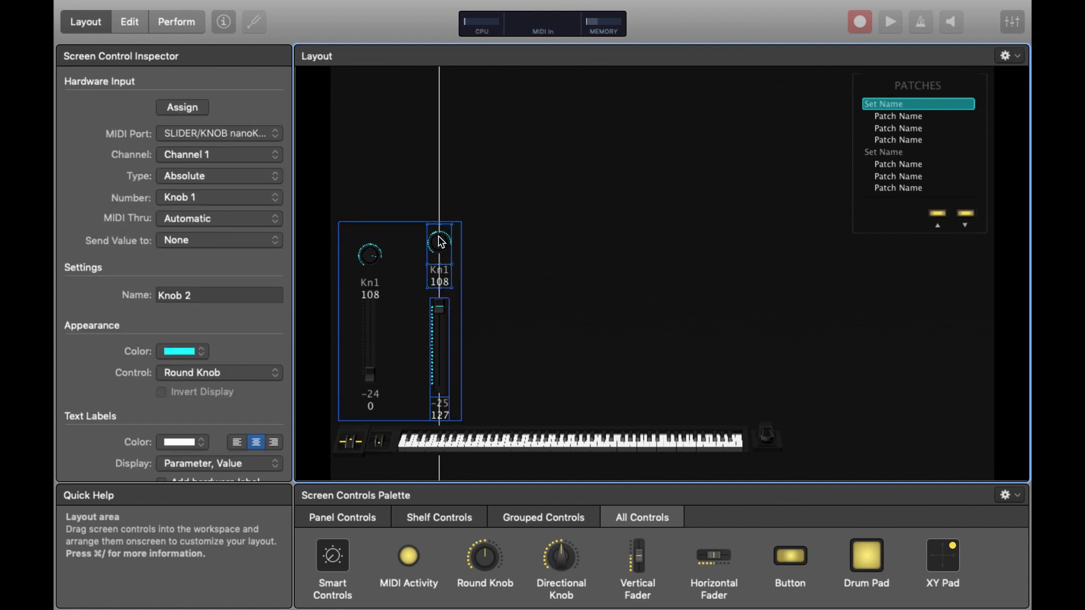
pyautogui.click(440, 329)
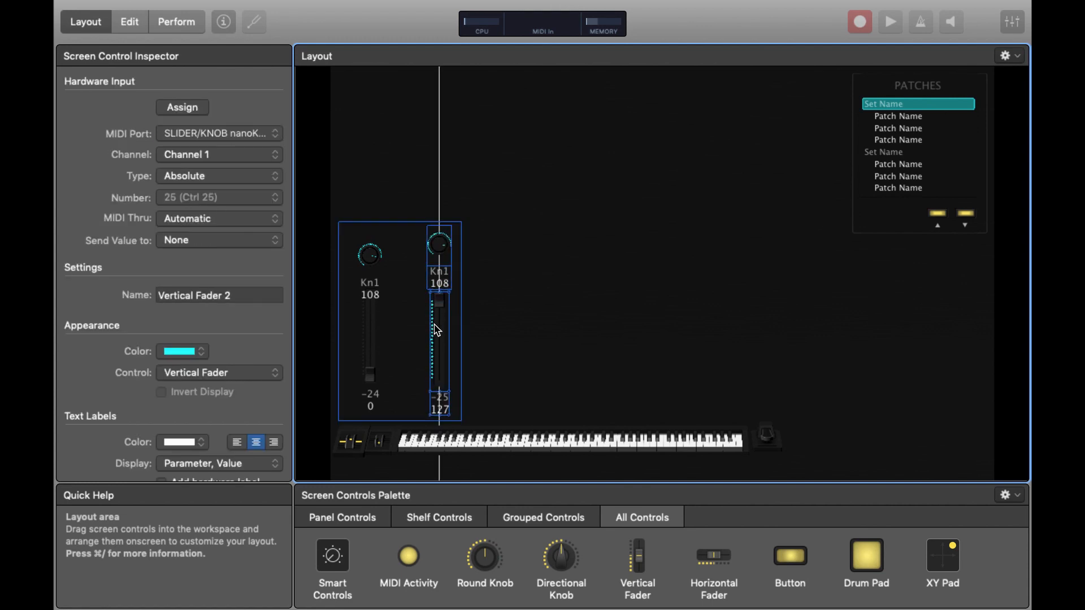
pyautogui.click(370, 360)
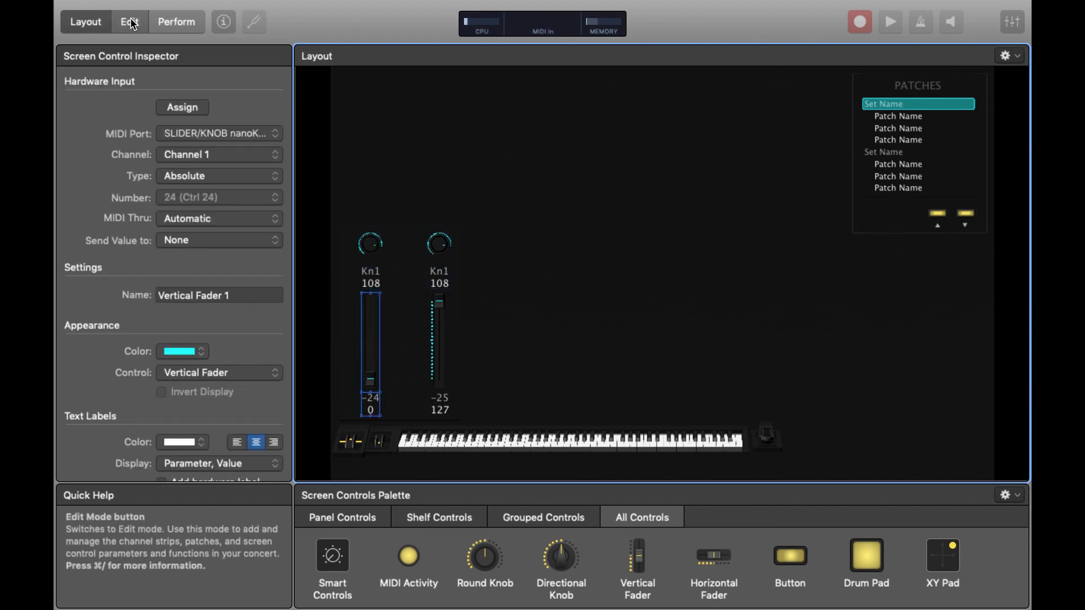
# - Toggle briefly to Edit mode and back to Layout mode, reselecting the second knob
pyautogui.click(130, 21)
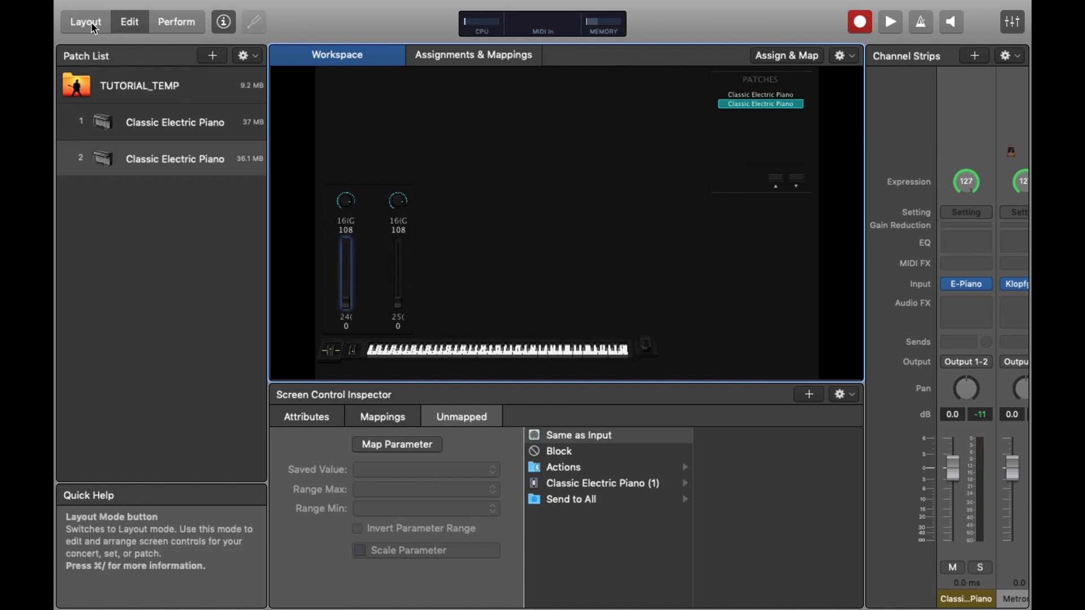
pyautogui.click(85, 21)
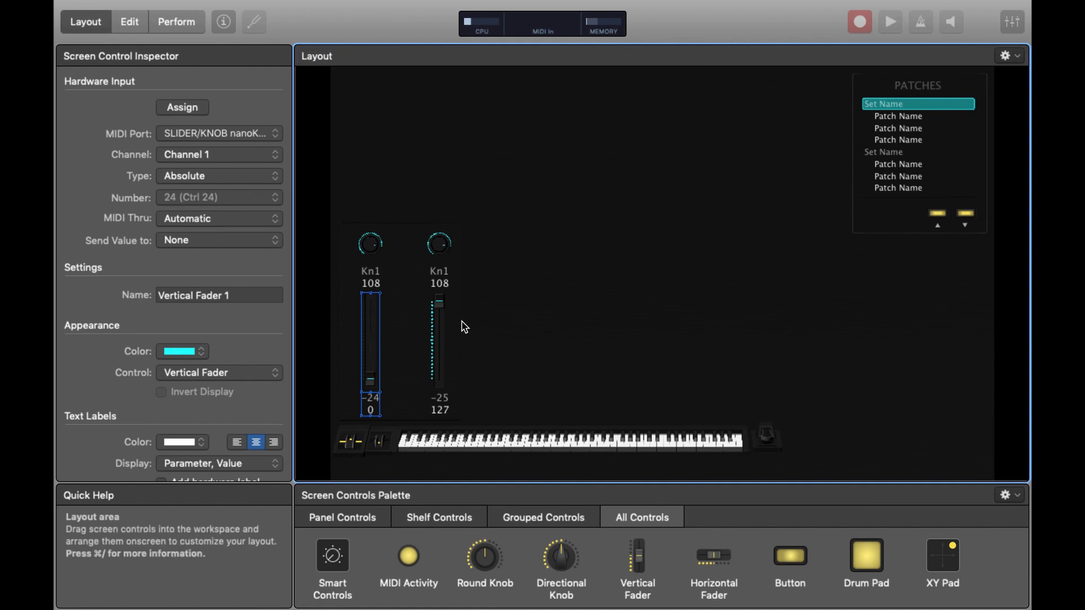
pyautogui.click(440, 339)
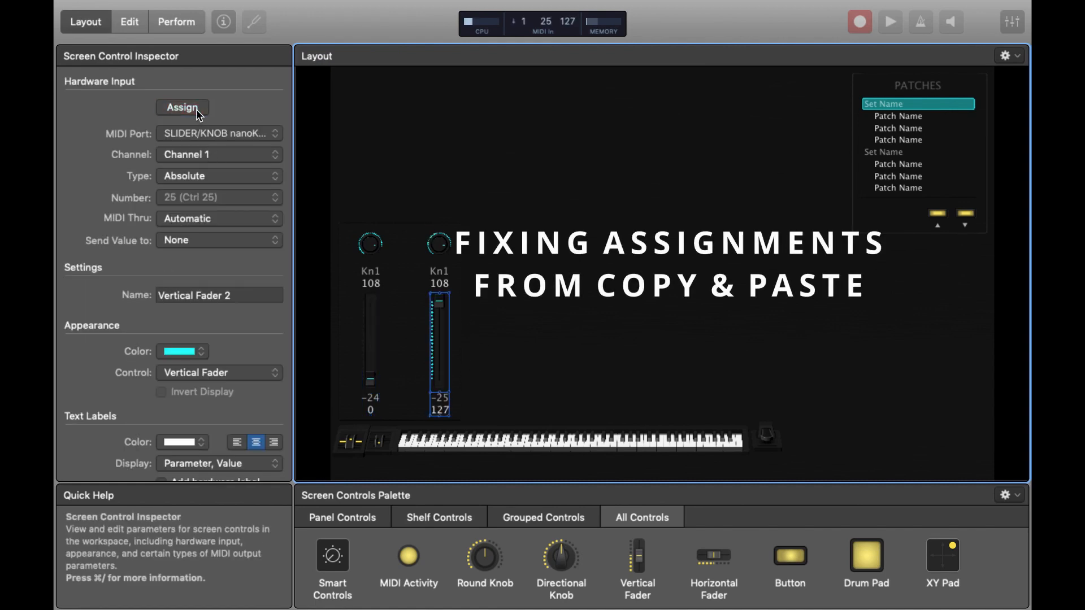
# - Assign the second knob to nanoKONTROL2 Knob 2, then verify Knob 1 and Vertical Fader 1
pyautogui.click(182, 108)
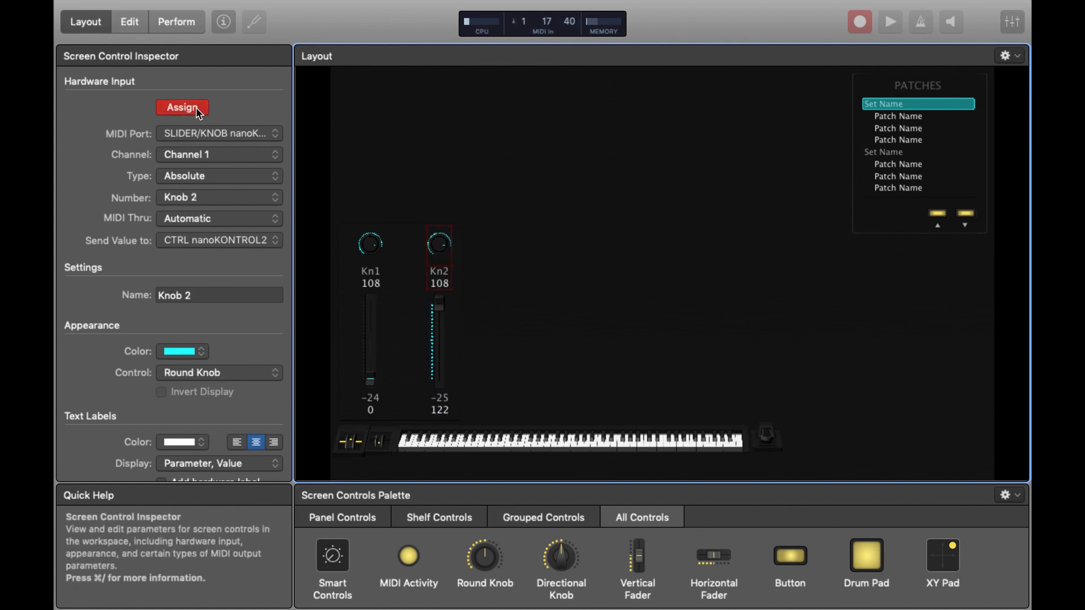
pyautogui.click(181, 108)
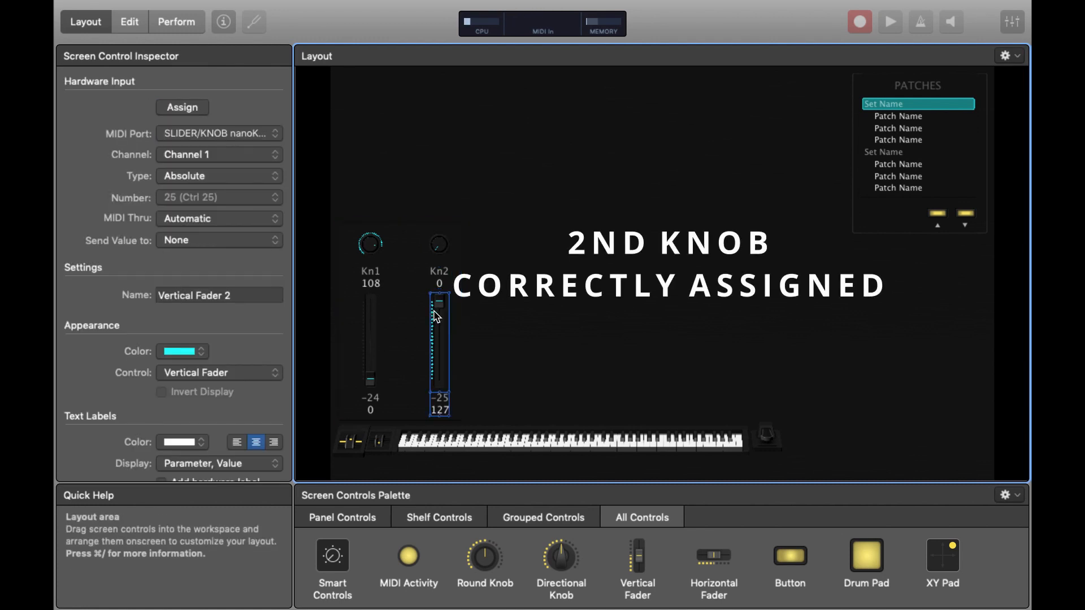
pyautogui.click(371, 244)
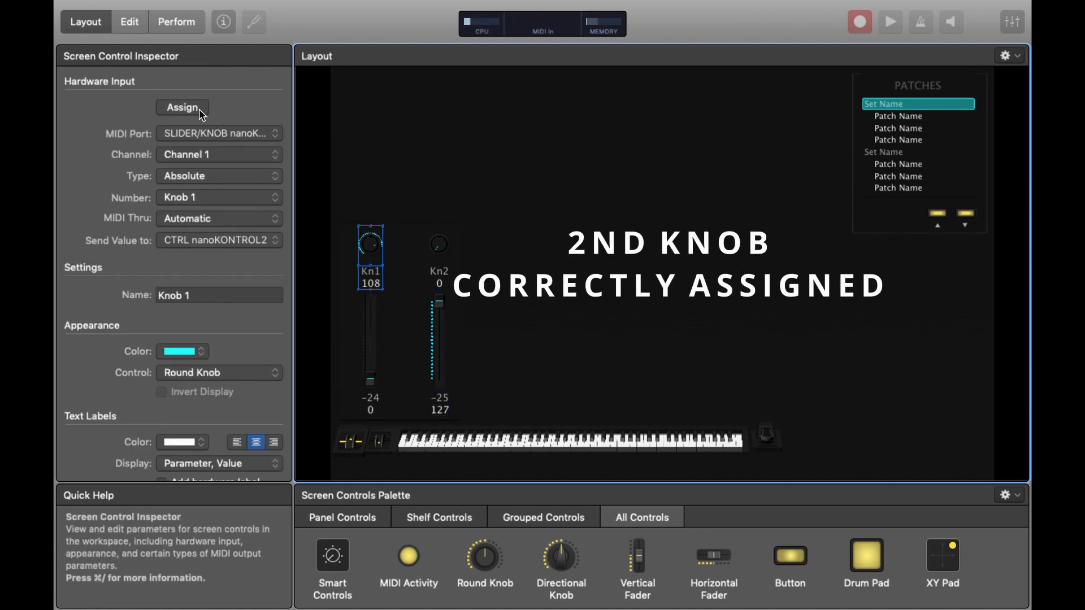
pyautogui.click(182, 107)
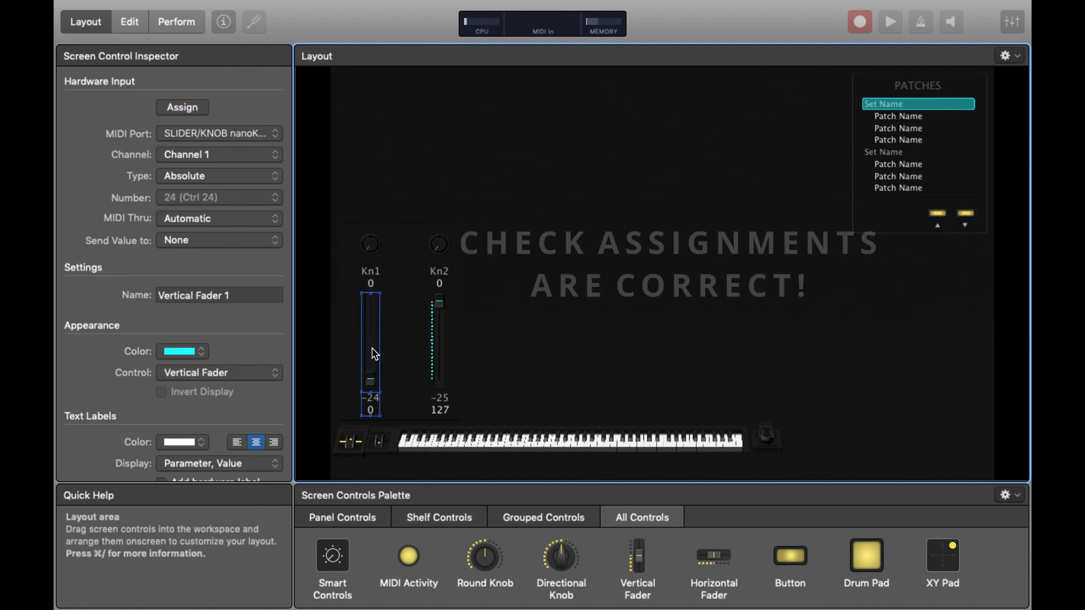
pyautogui.click(182, 108)
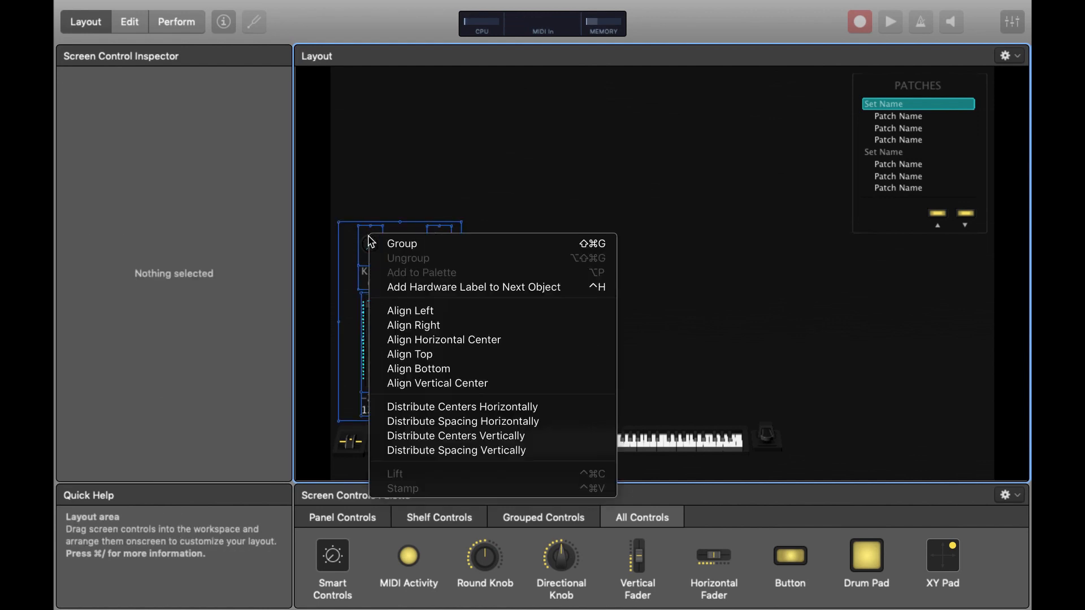
pyautogui.moveTo(419, 243)
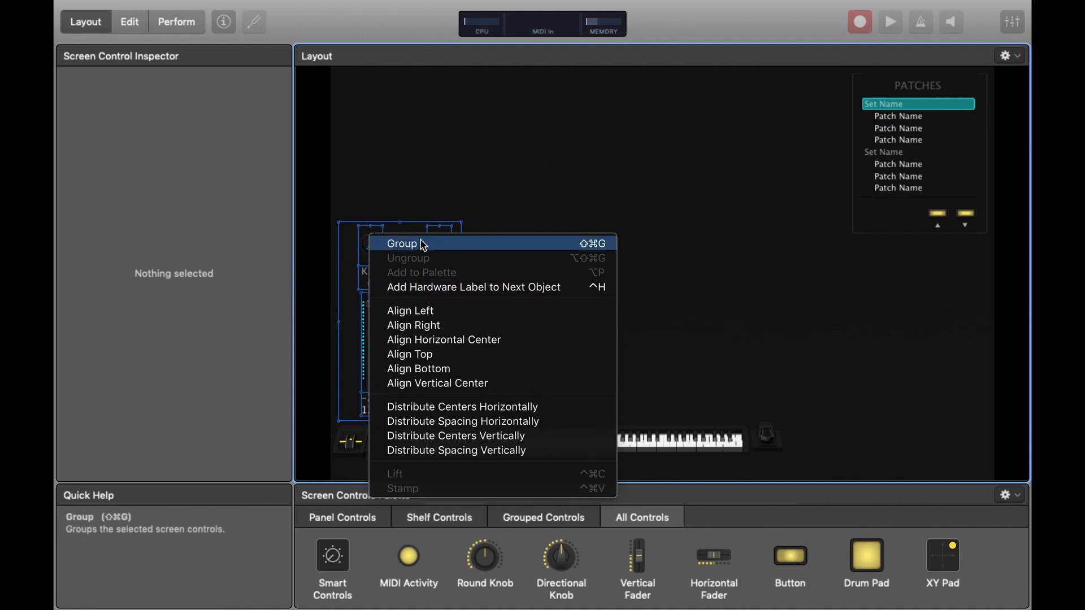
pyautogui.moveTo(424, 200)
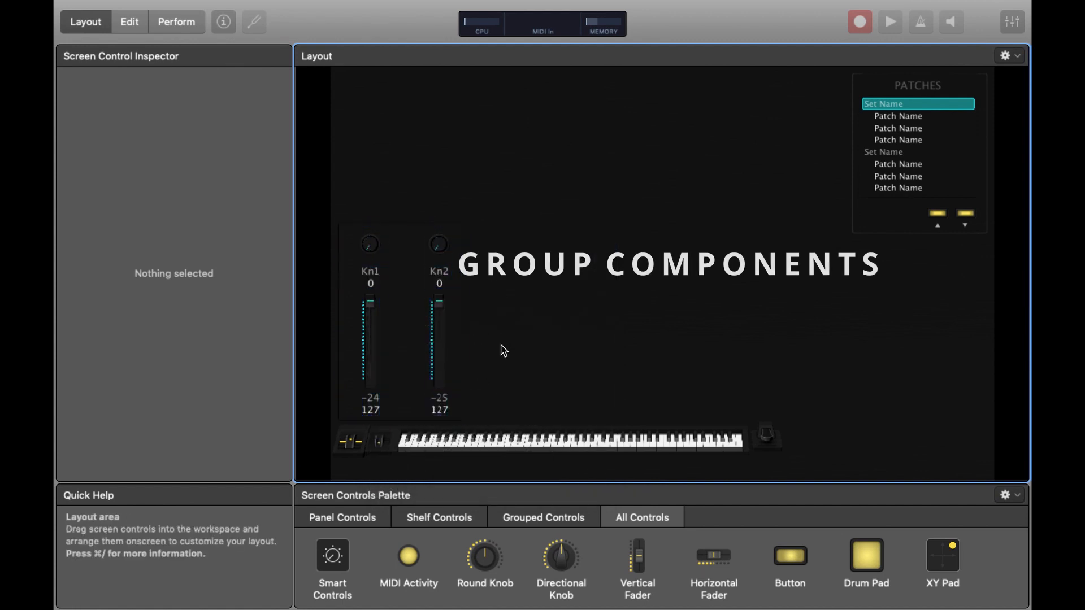
# - Group the new knob-and-fader pair and duplicate it to fill Kn1 through Kn8
pyautogui.click(398, 325)
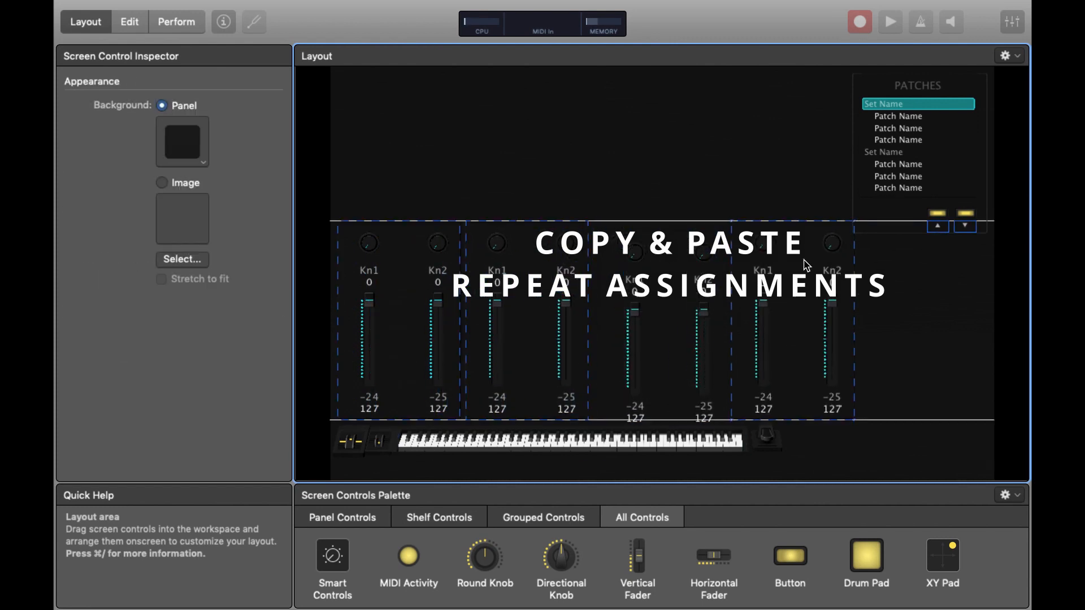
pyautogui.click(568, 441)
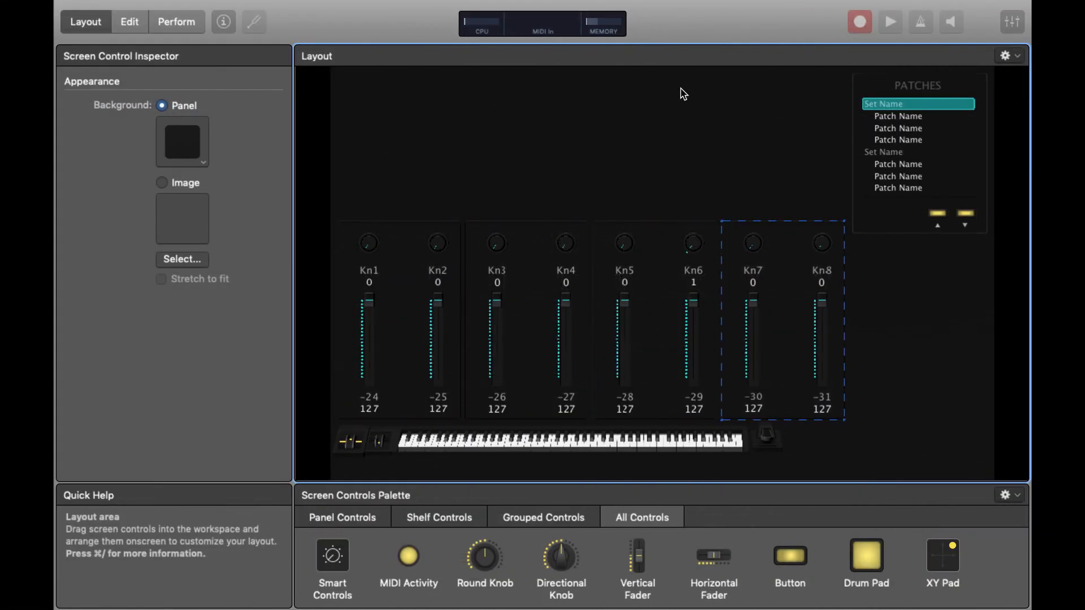
pyautogui.moveTo(444, 261)
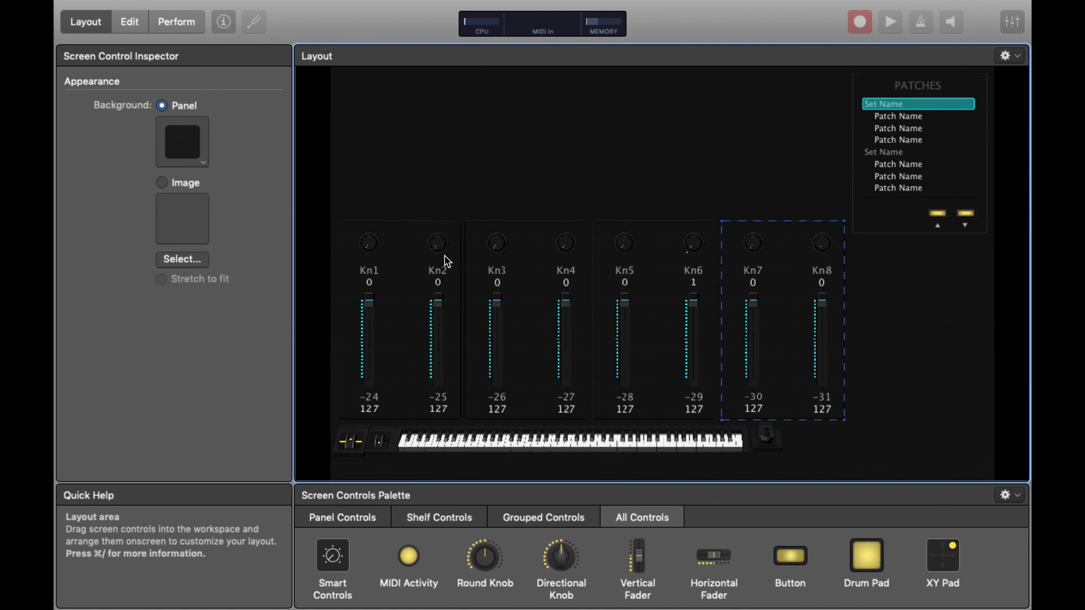
pyautogui.moveTo(717, 289)
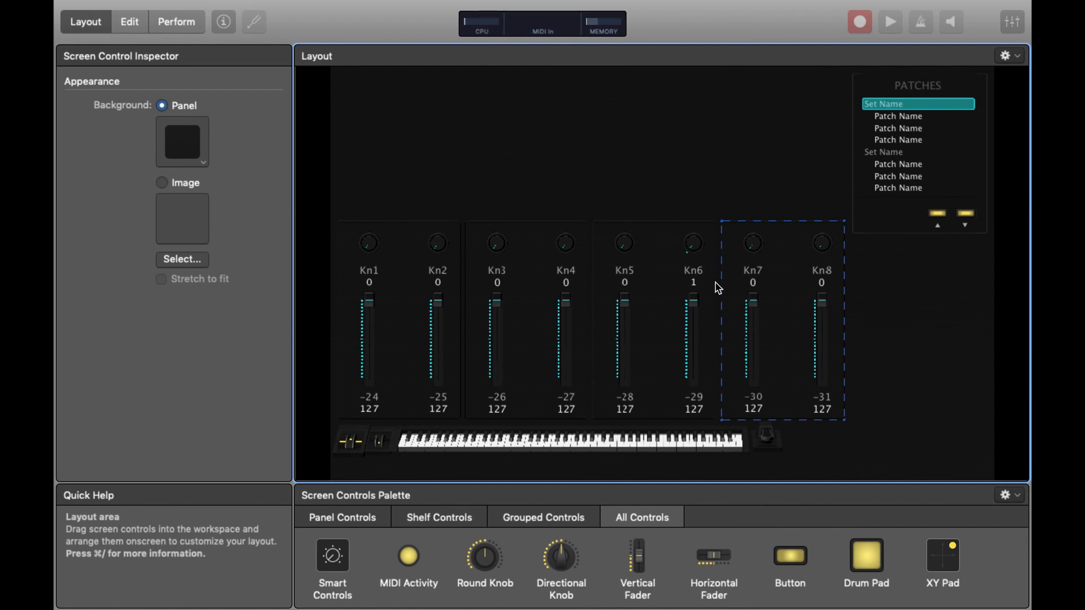
pyautogui.moveTo(130, 21)
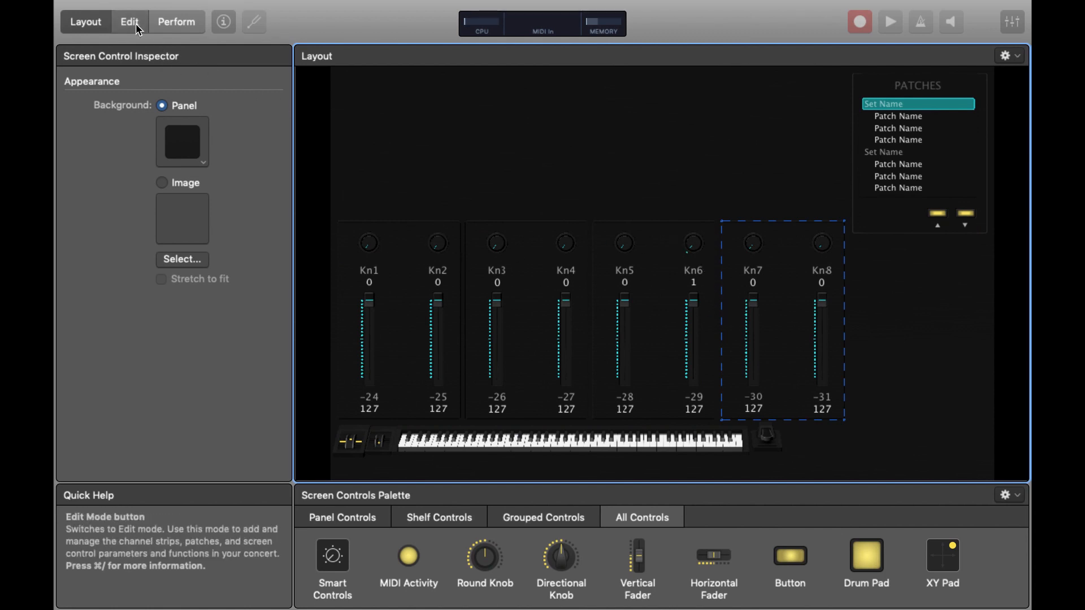
# - Map the first fader to Classic Electric Piano (1) Volume, with Range Max at 0 dB
pyautogui.click(130, 21)
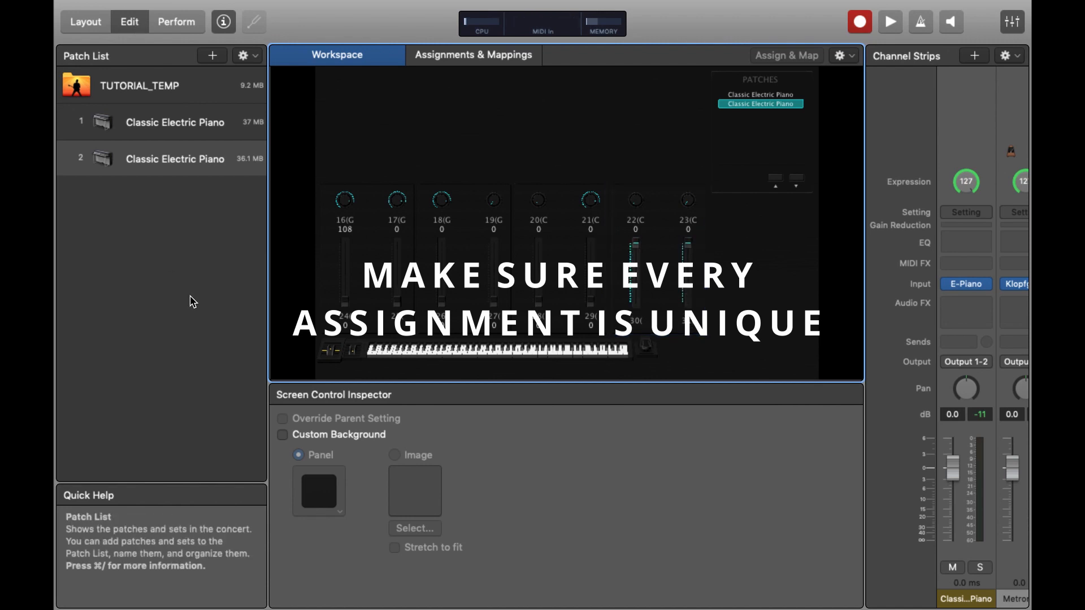
pyautogui.click(175, 158)
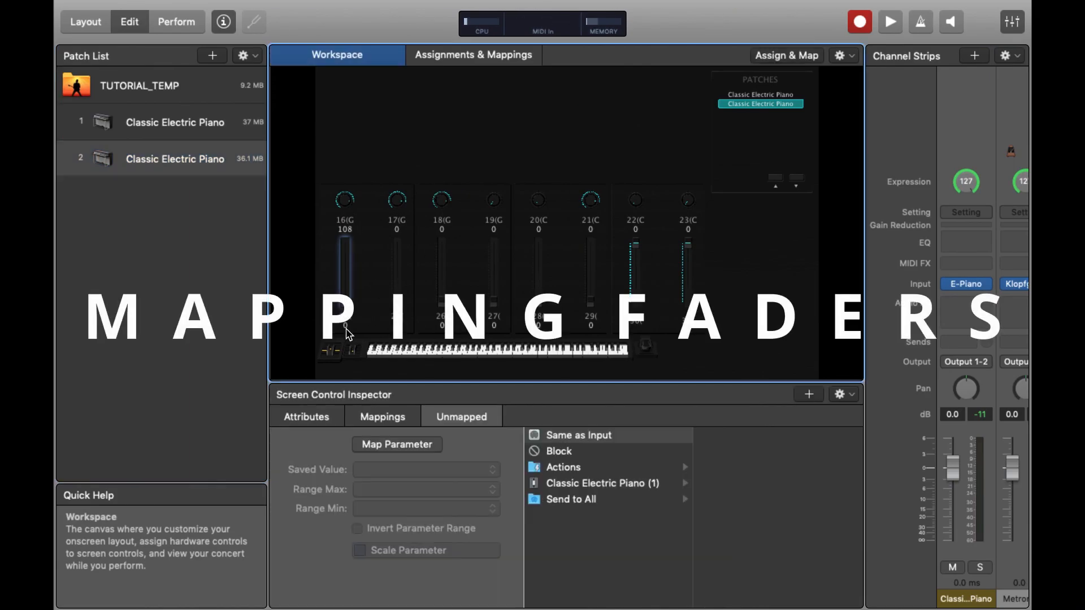
pyautogui.click(397, 444)
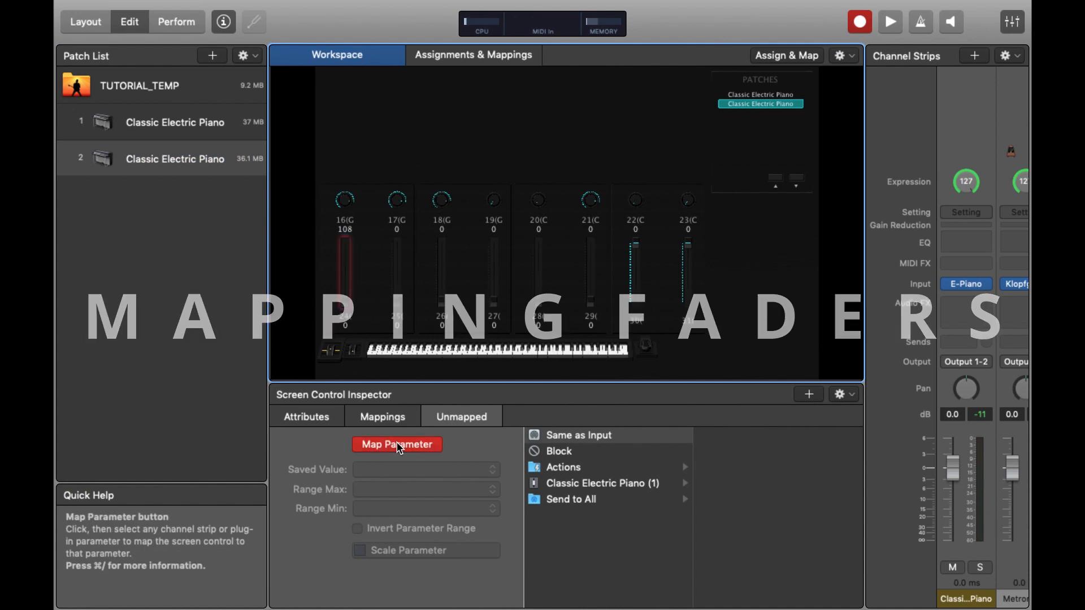
pyautogui.moveTo(954, 473)
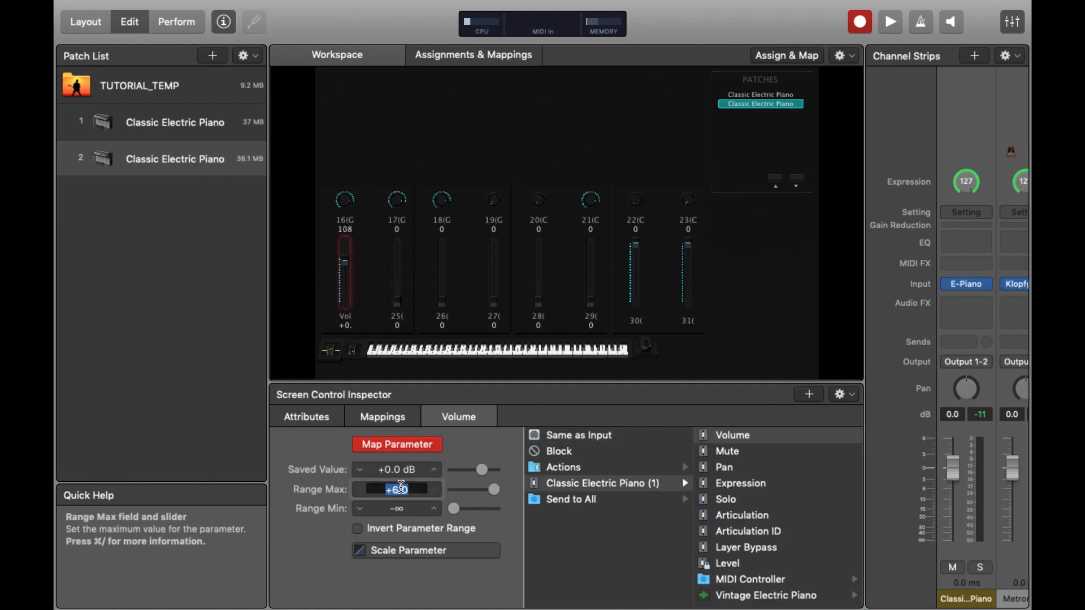
pyautogui.click(396, 469)
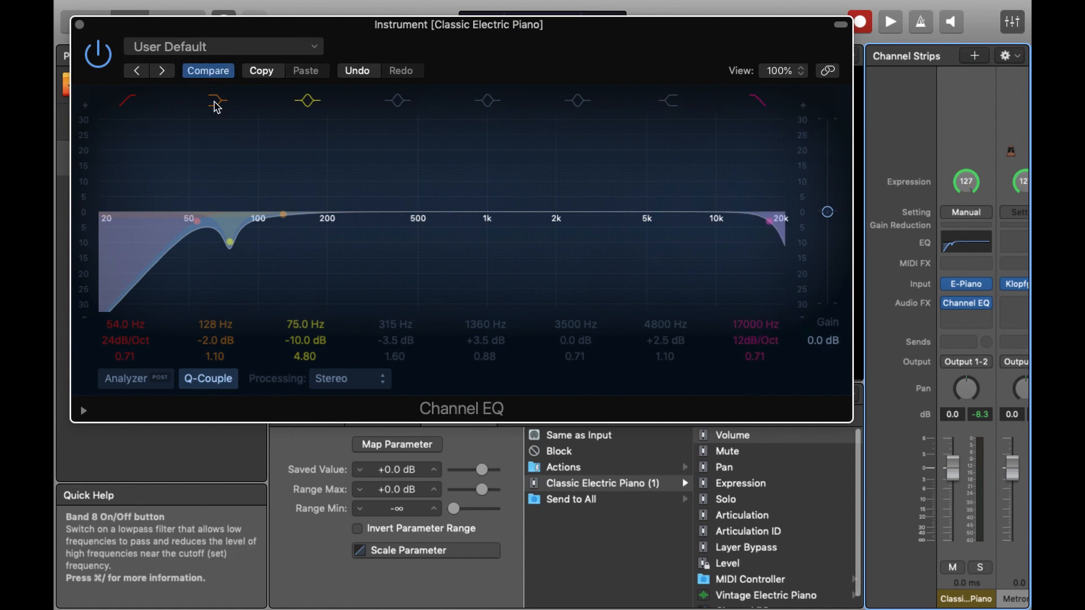
pyautogui.moveTo(127, 102)
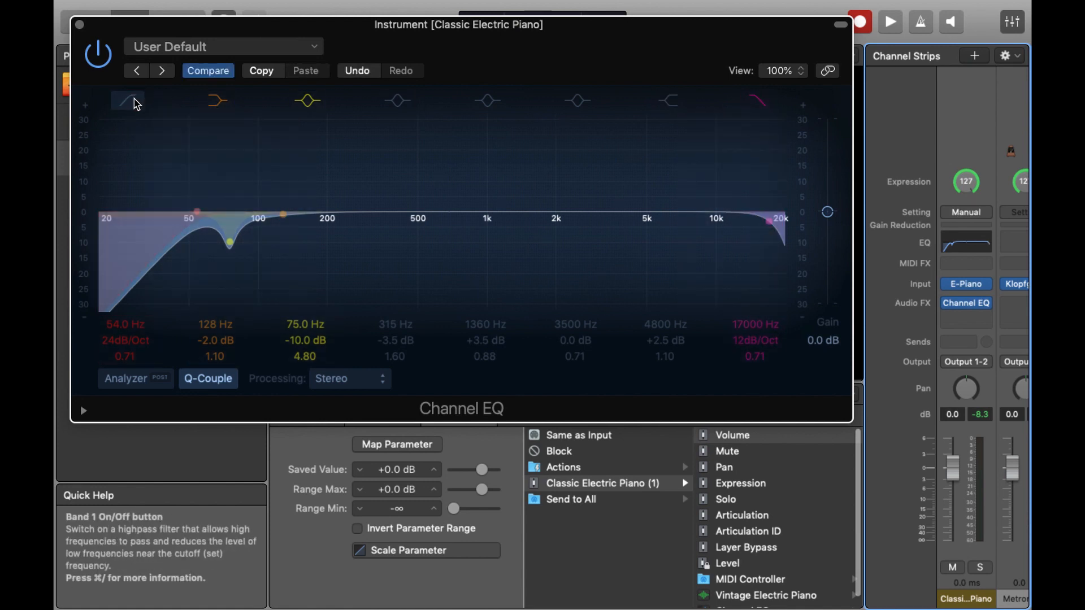
# - Turn off the Channel EQ's low-cut and 75 Hz bands and map a control to High Cut Frequency
pyautogui.click(306, 101)
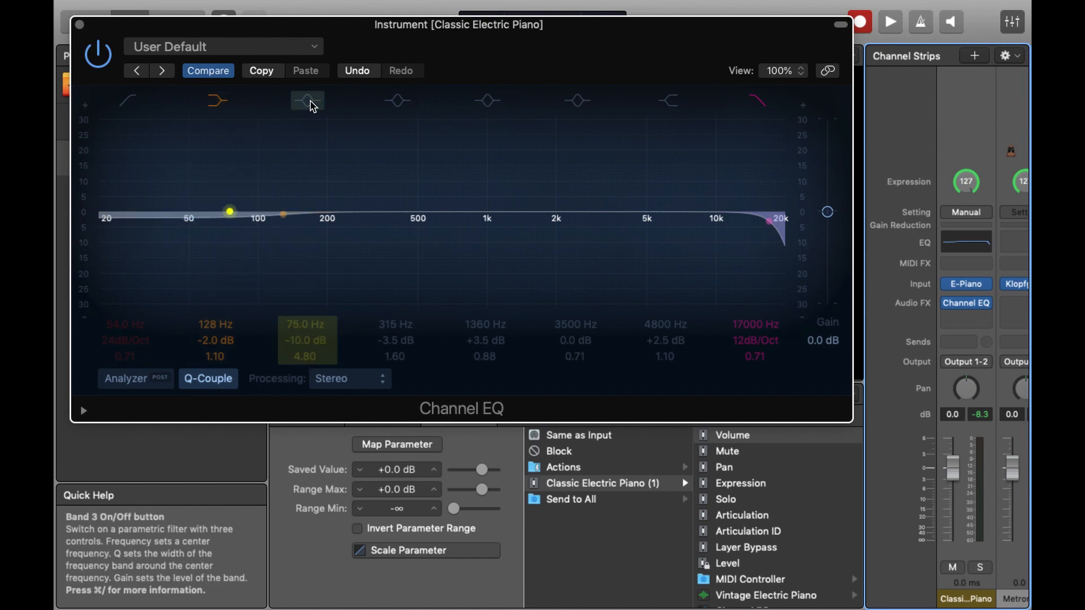
pyautogui.click(80, 24)
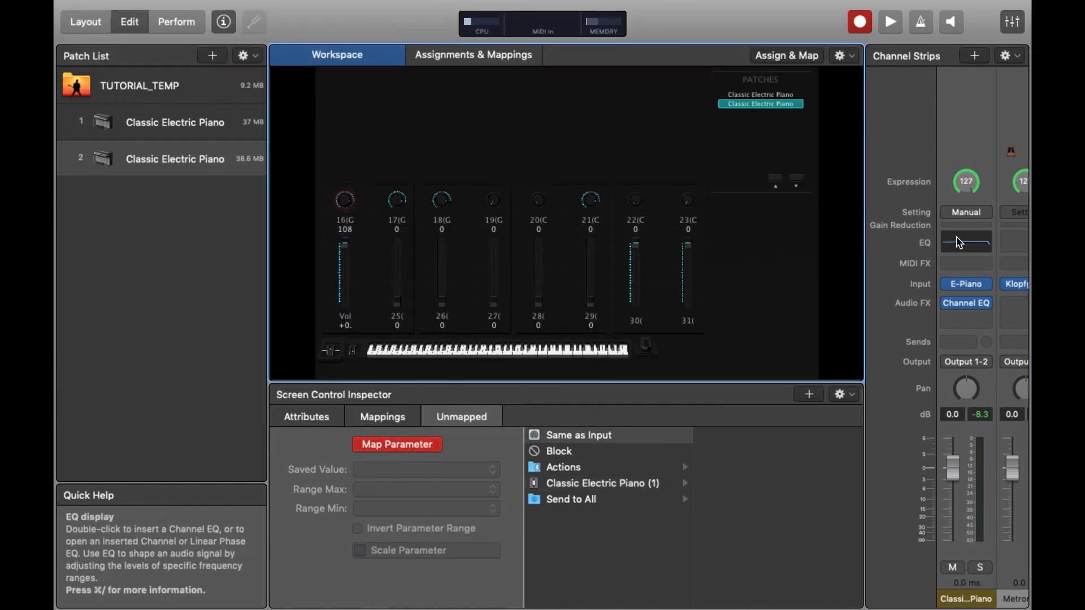
pyautogui.doubleClick(965, 243)
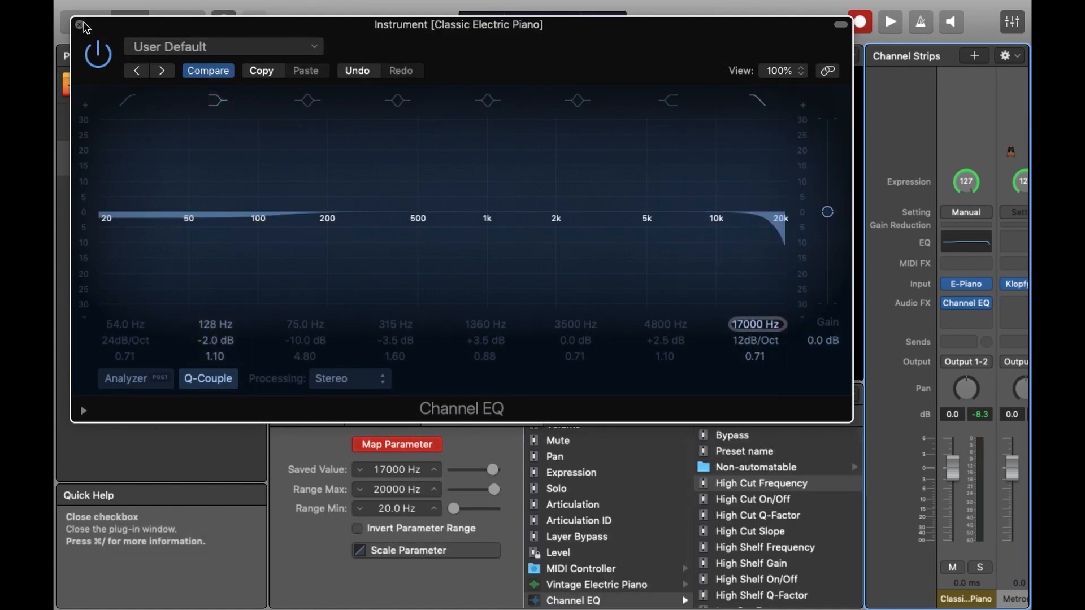
pyautogui.click(78, 24)
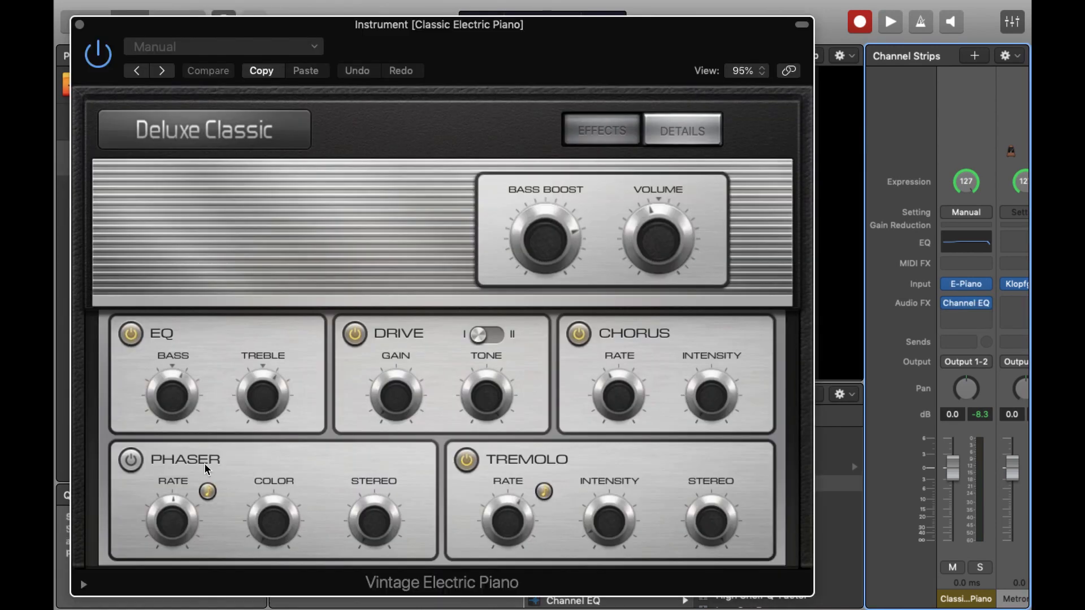
pyautogui.click(681, 129)
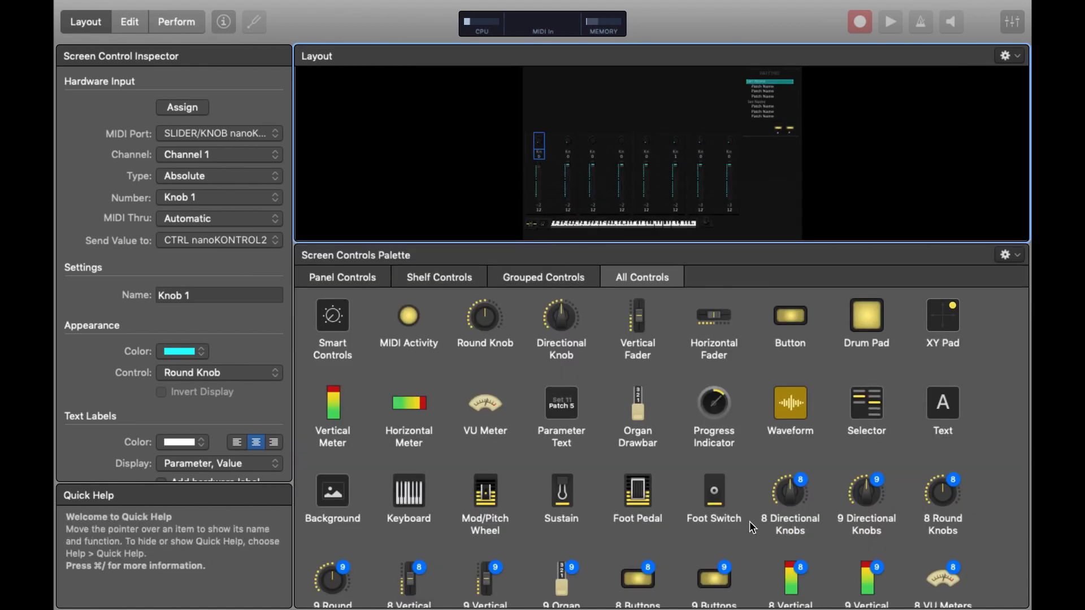
pyautogui.moveTo(949, 408)
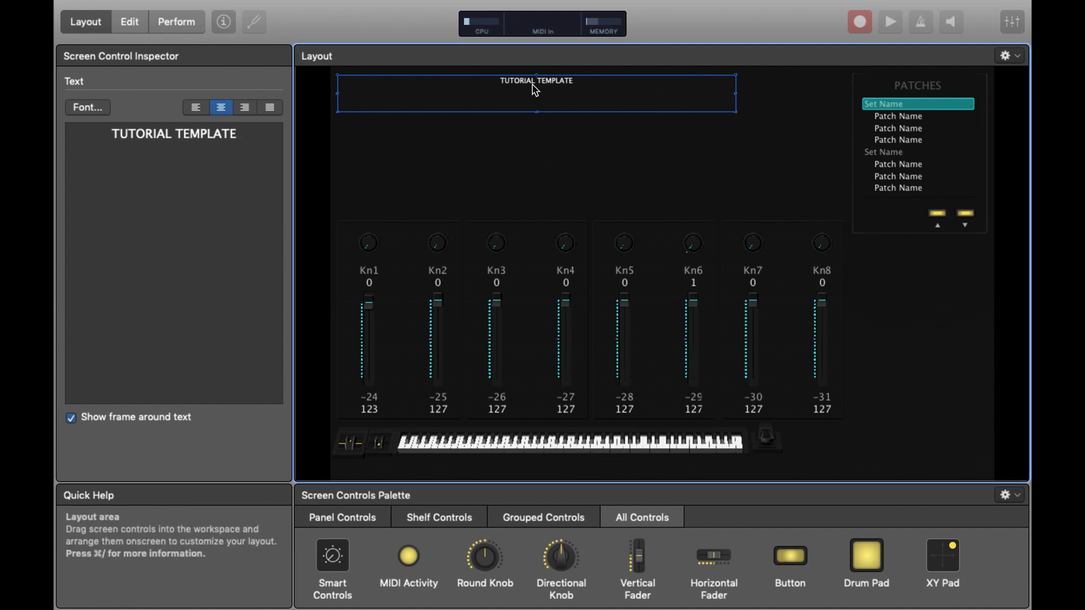
# - Set the 'TUTORIAL TEMPLATE' title font size to 36 points
pyautogui.doubleClick(173, 133)
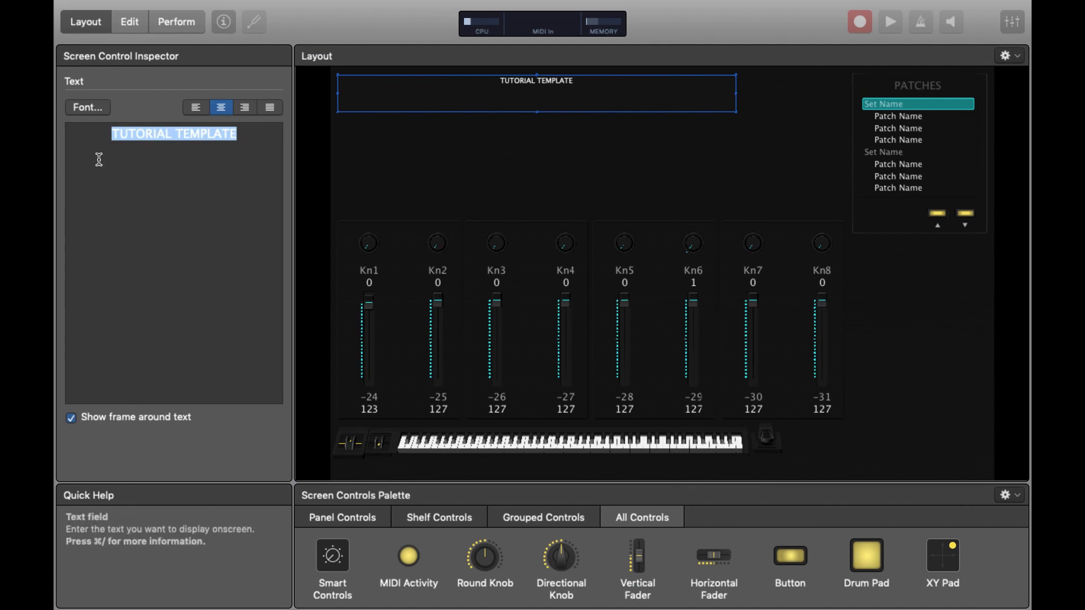
pyautogui.click(87, 107)
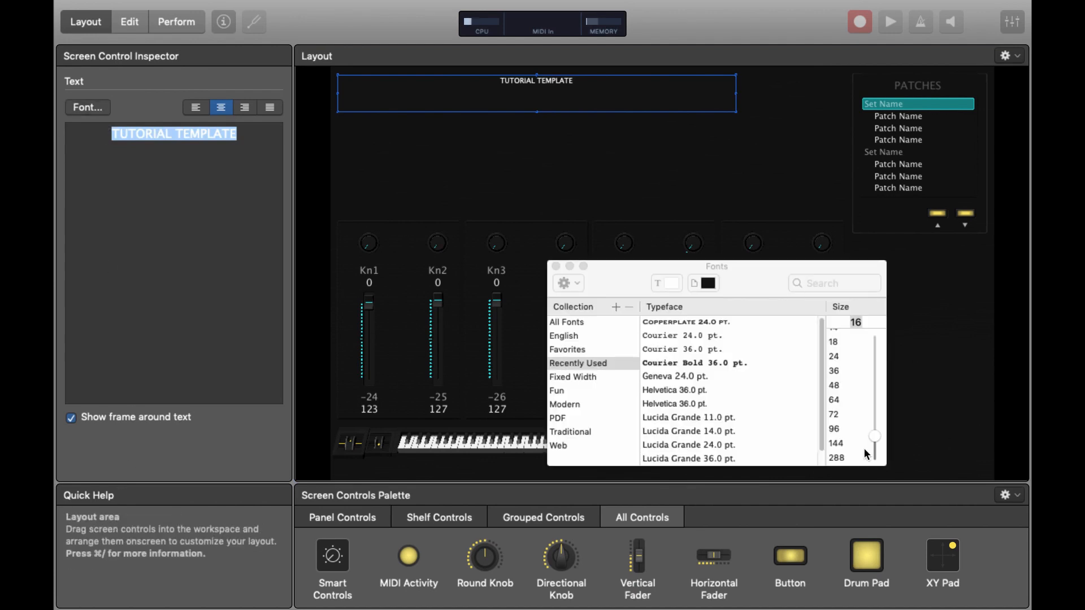
pyautogui.click(833, 414)
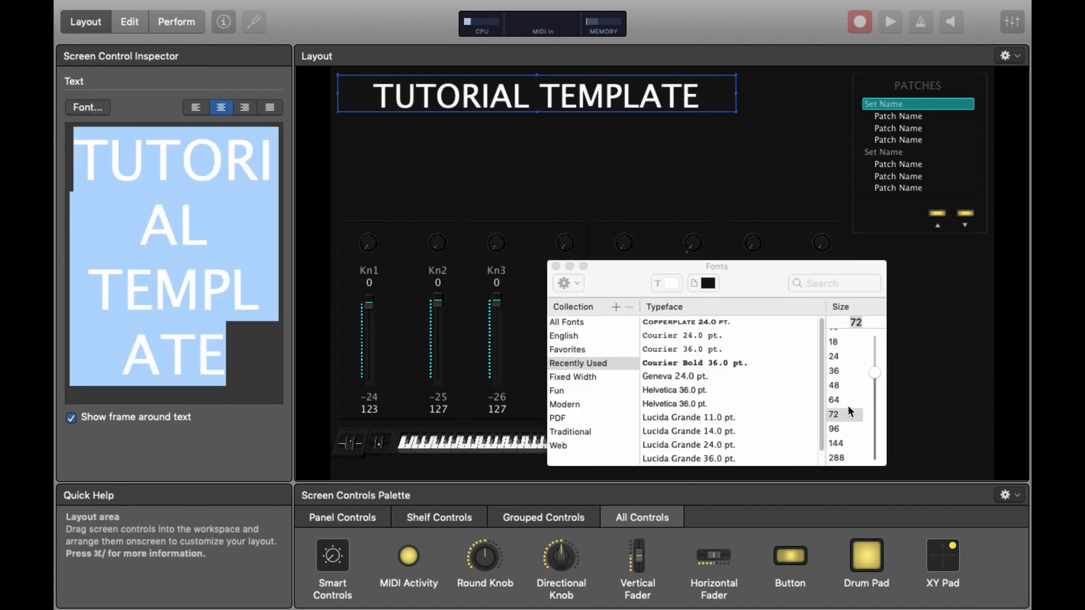
pyautogui.click(834, 371)
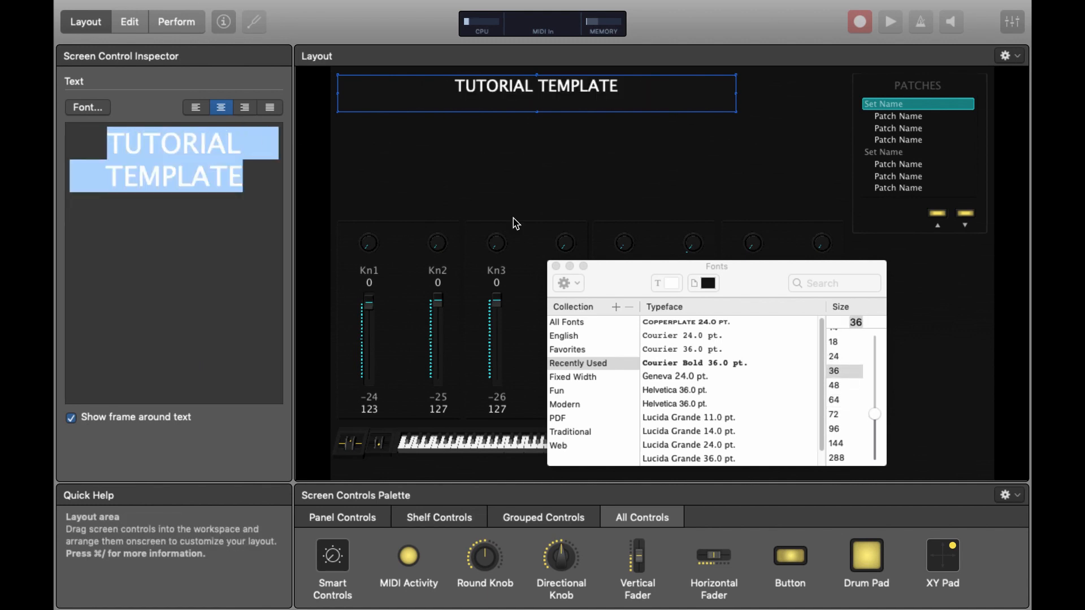
pyautogui.click(358, 129)
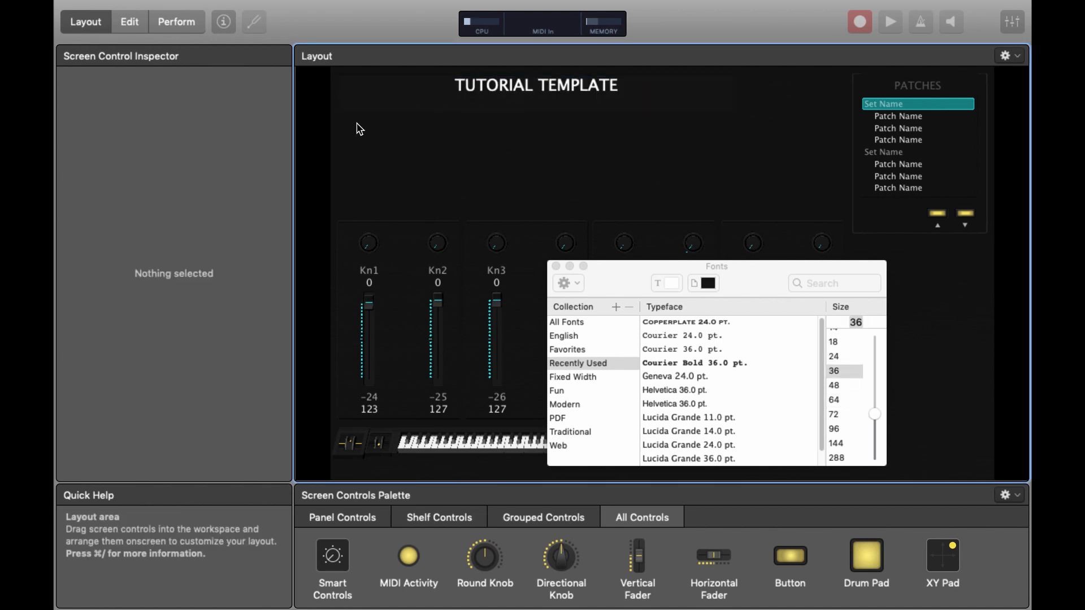
pyautogui.click(536, 84)
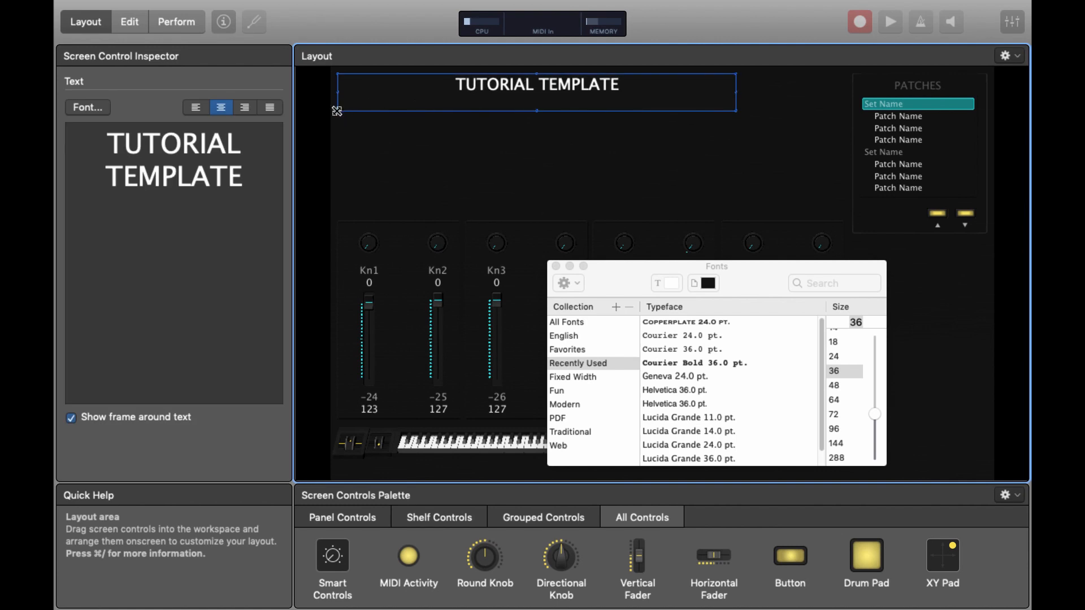